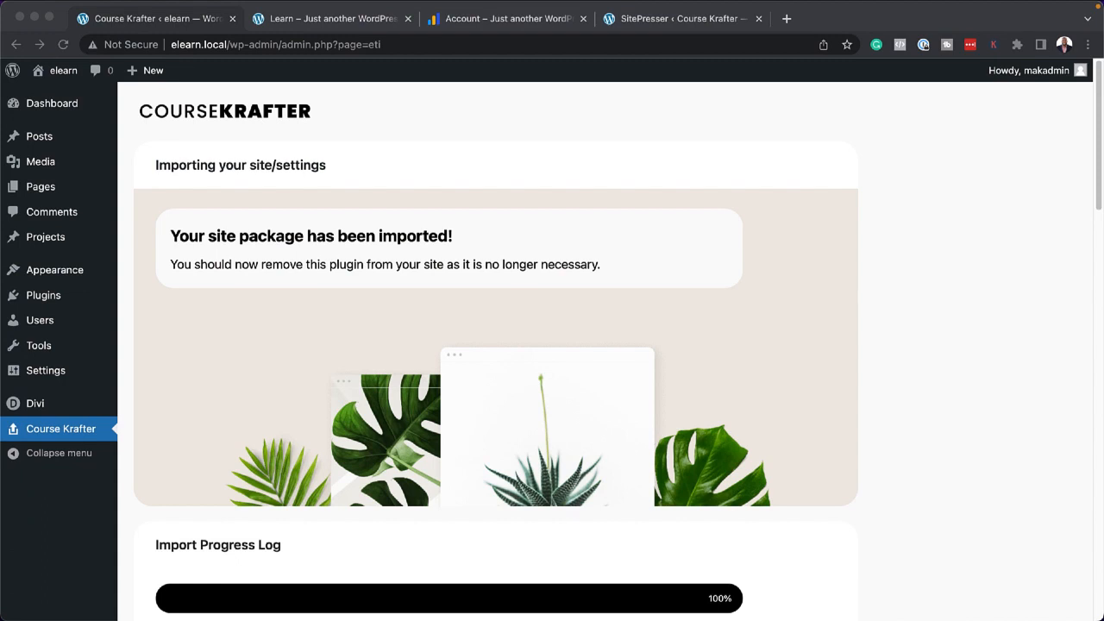
Step: Check the Learn tab, then visit the imported elearn site's public homepage from the admin bar
click(328, 18)
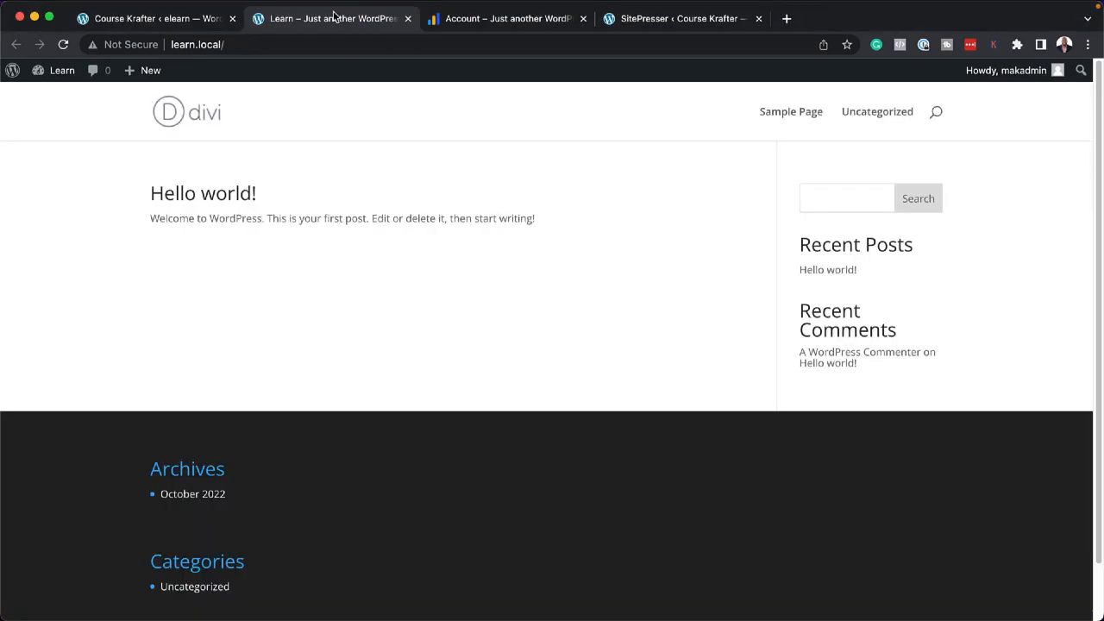
mouse_move(764, 105)
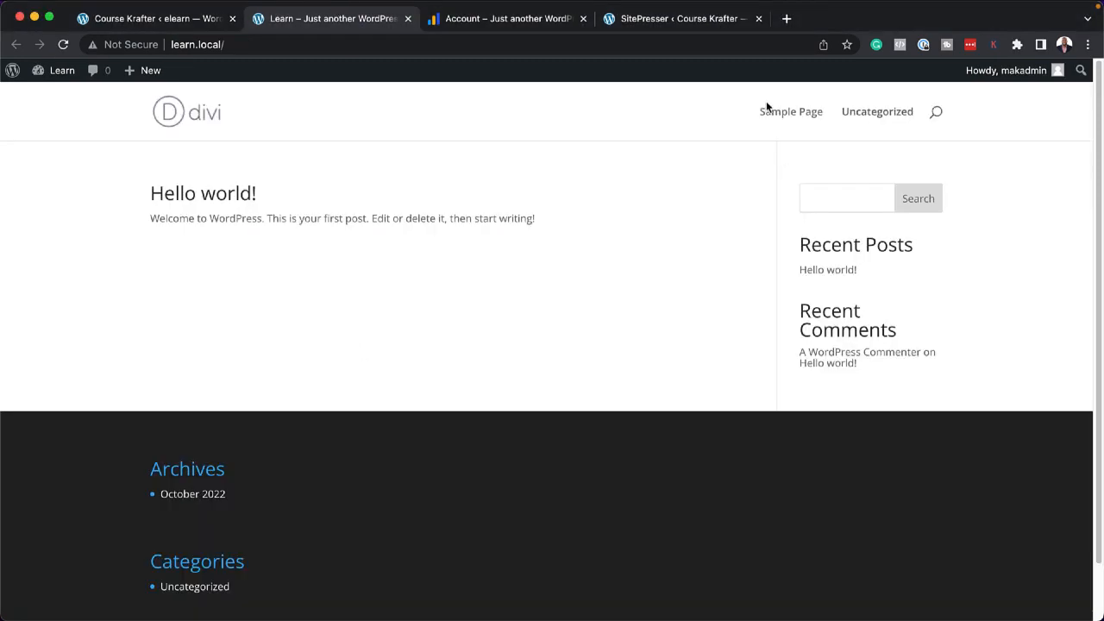
scroll(down, 3)
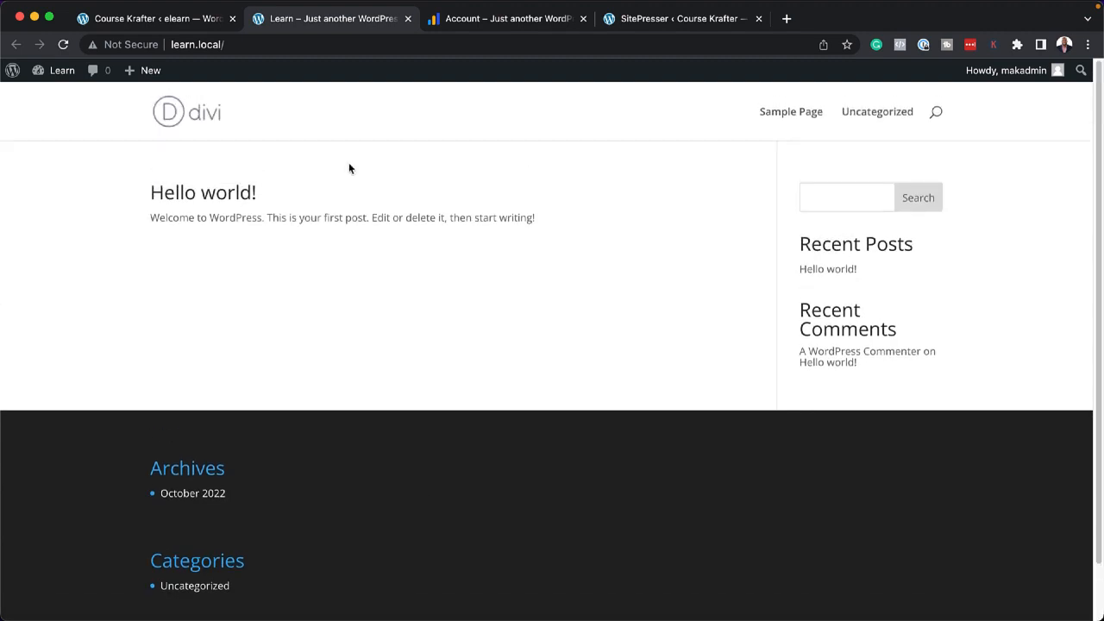
click(155, 19)
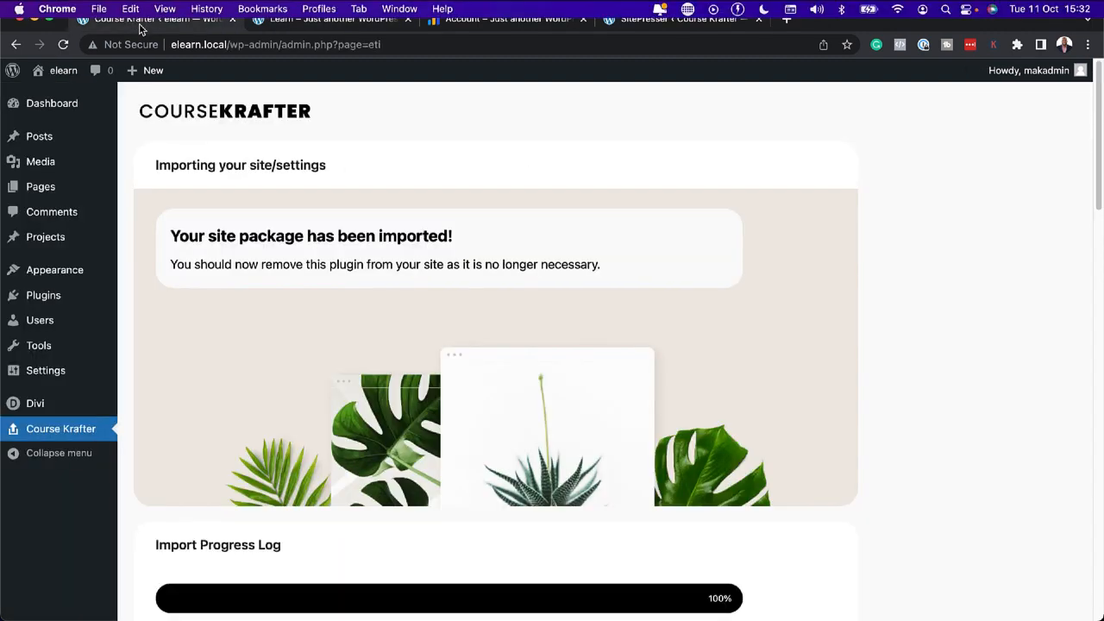
mouse_move(63, 70)
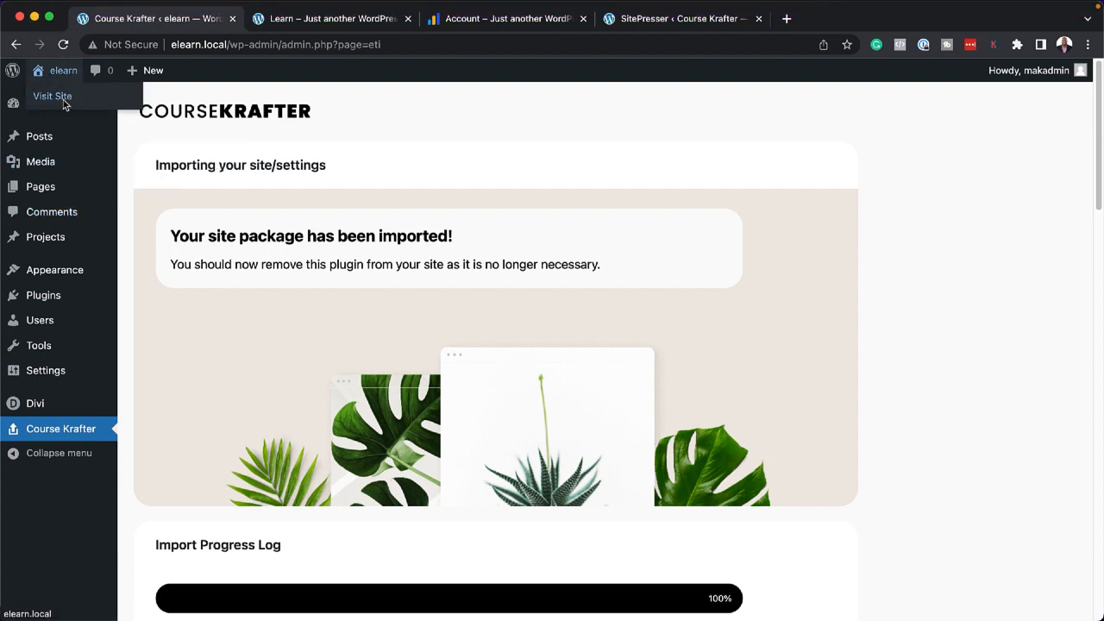
mouse_move(62, 99)
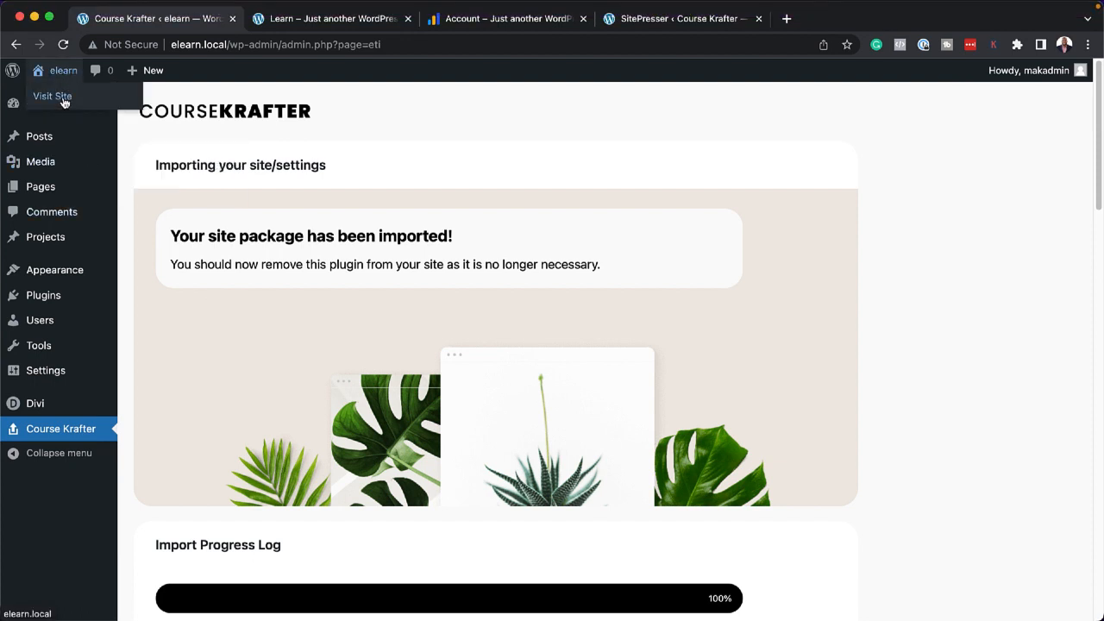
click(50, 95)
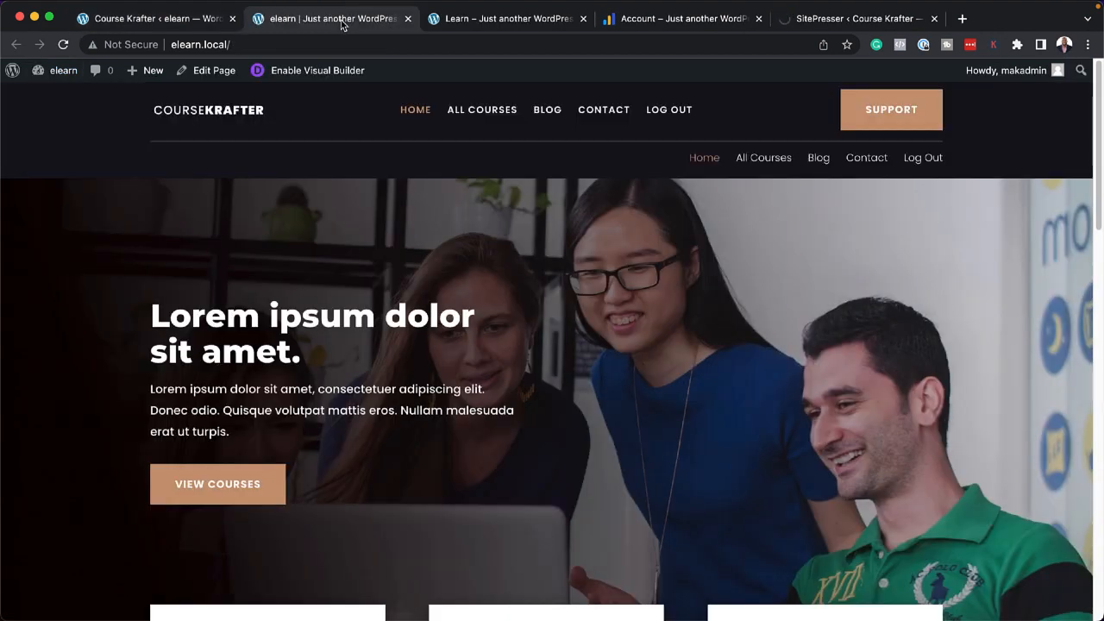
scroll(down, 3)
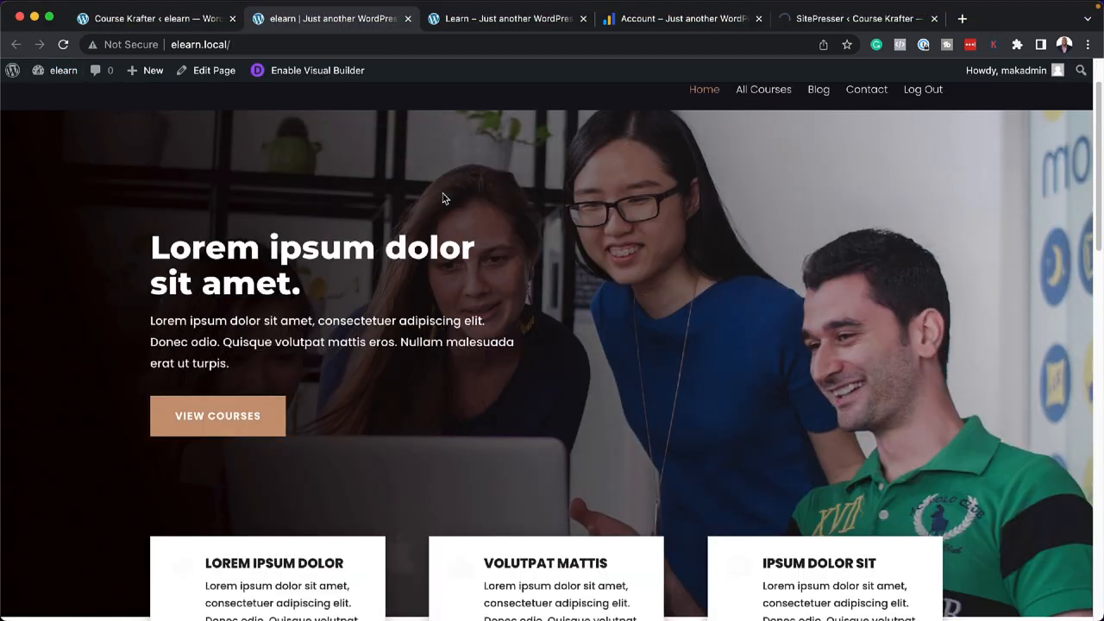
scroll(down, 3)
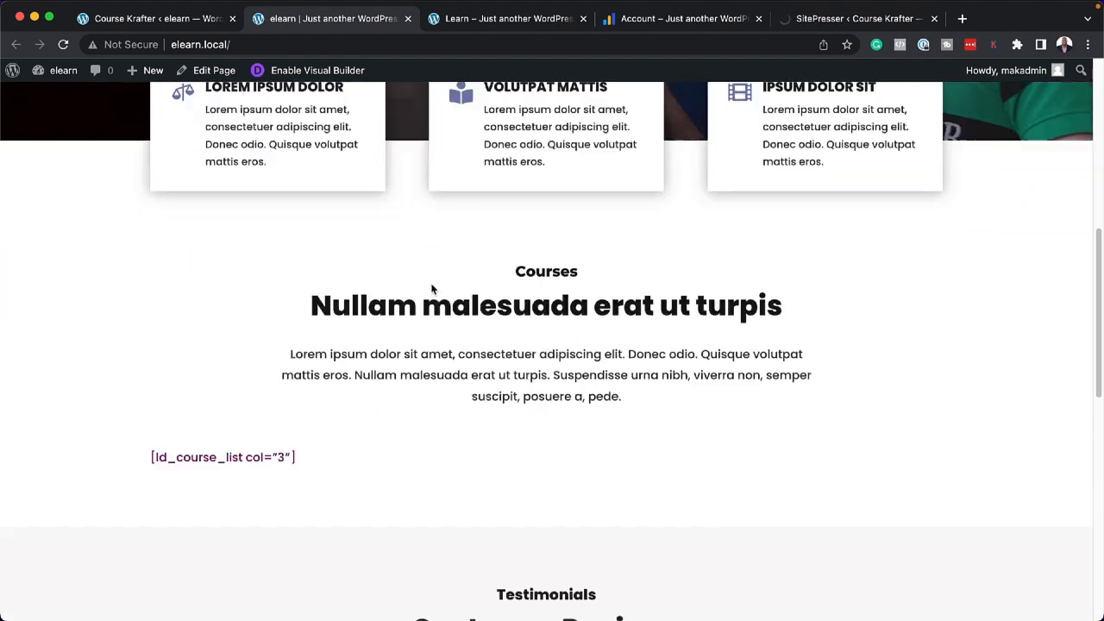
scroll(down, 3)
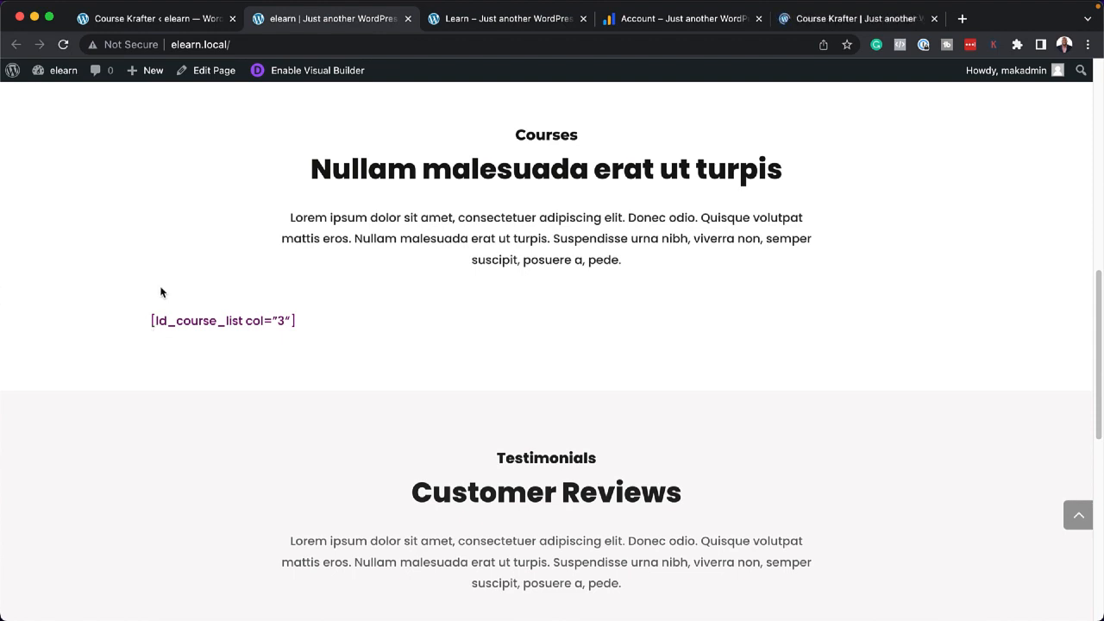
scroll(down, 3)
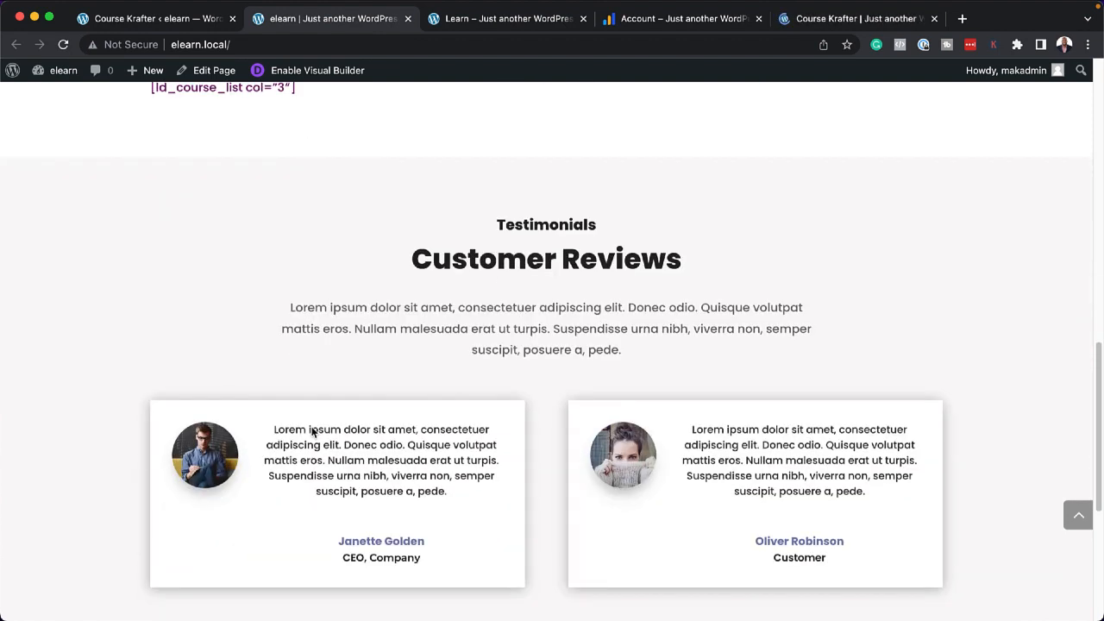
scroll(down, 3)
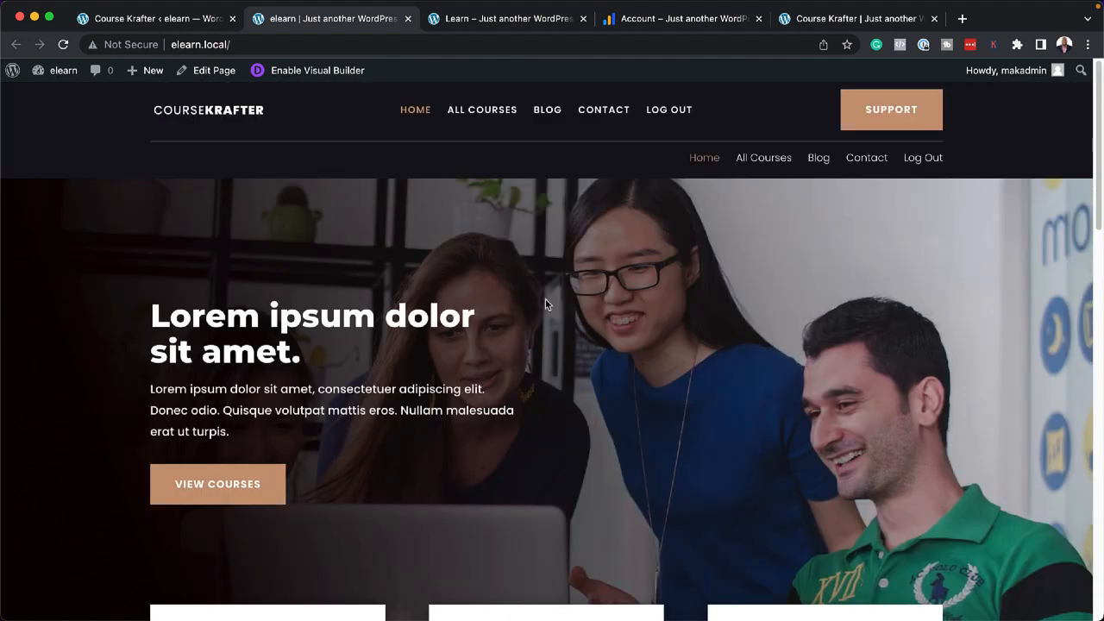
mouse_move(588, 152)
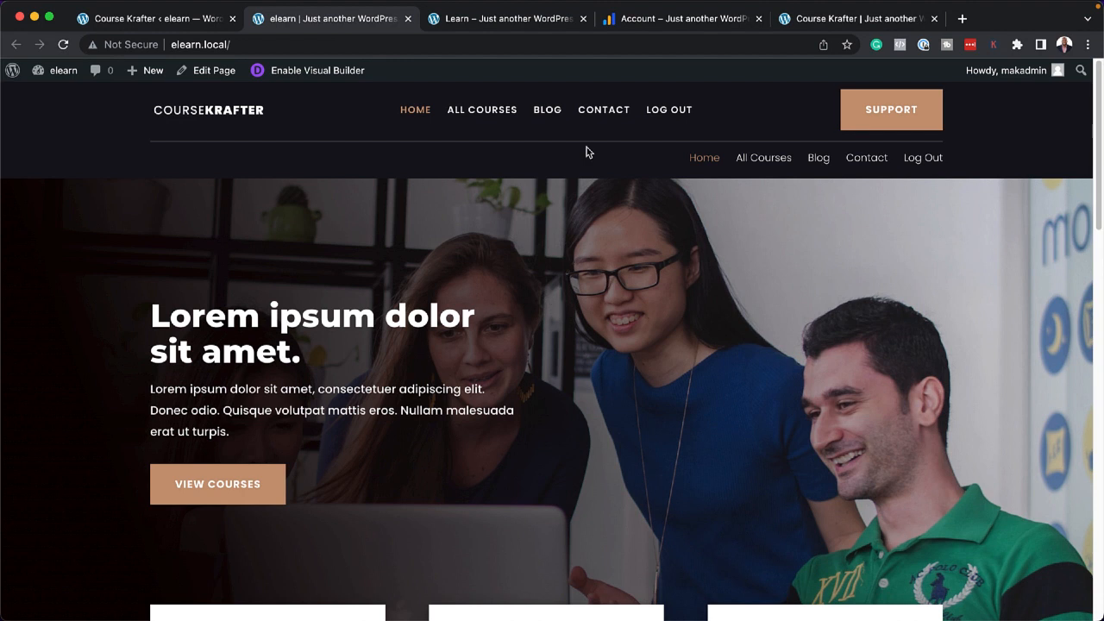
mouse_move(549, 109)
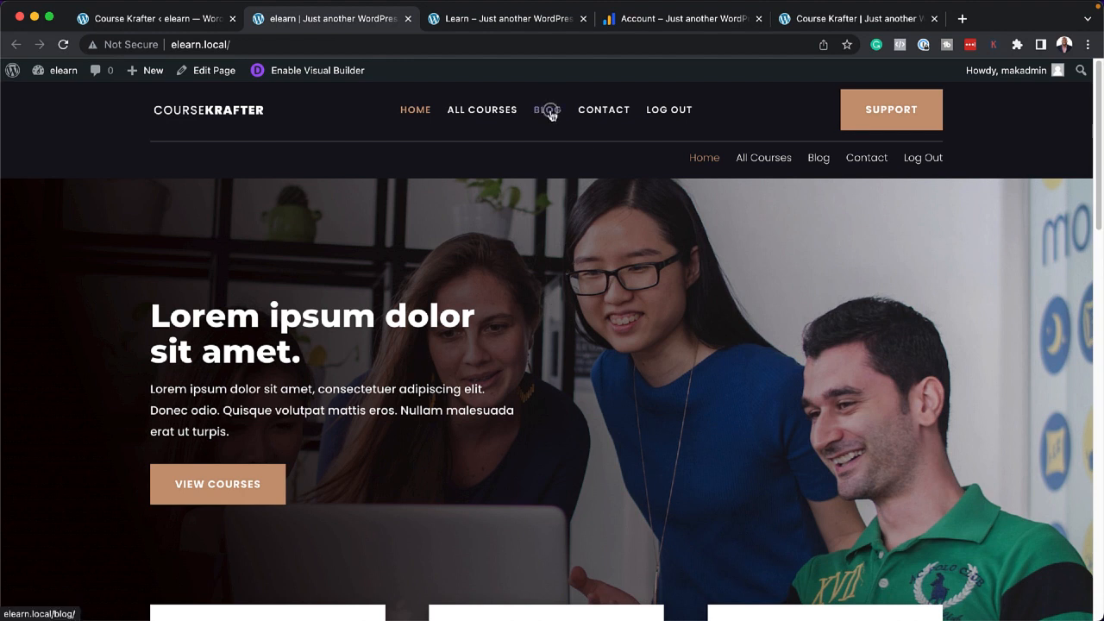
click(548, 110)
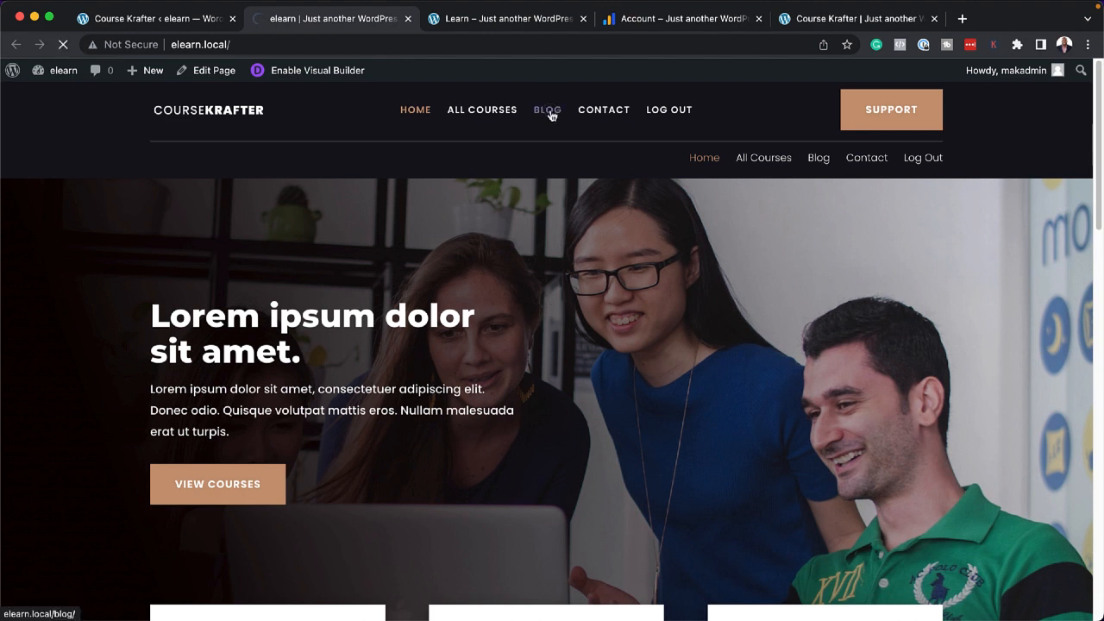
click(547, 110)
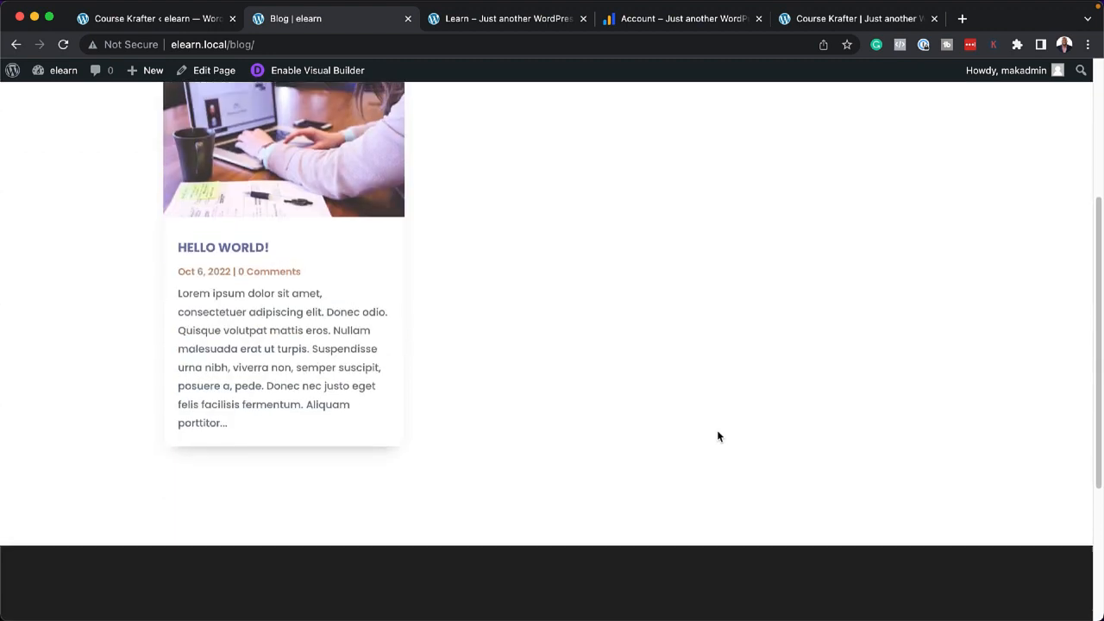
scroll(up, 3)
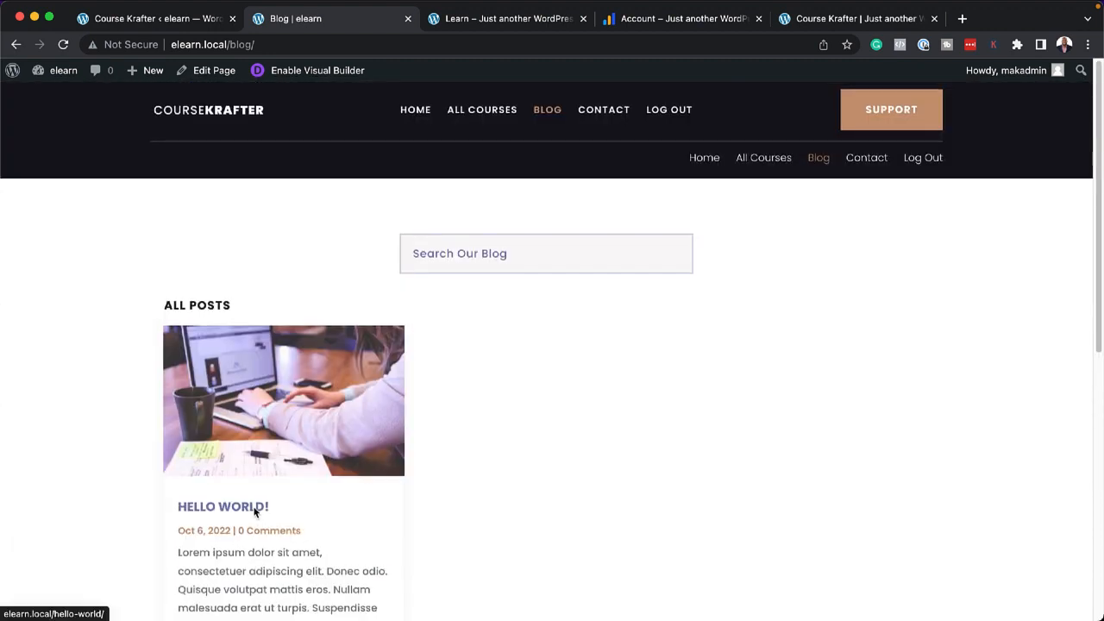
click(222, 506)
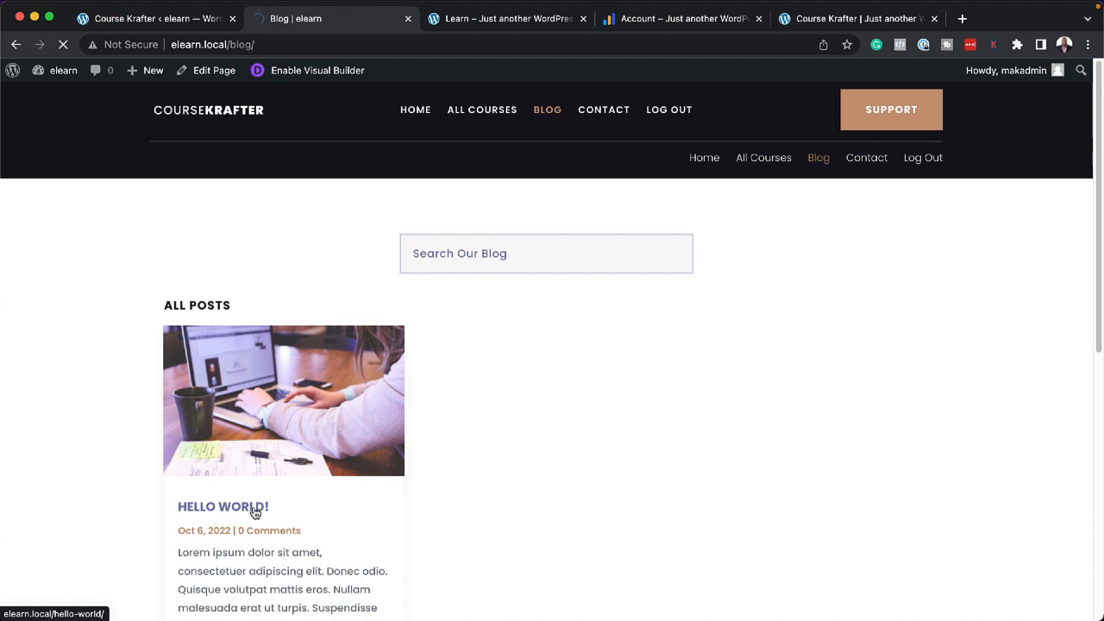
click(223, 507)
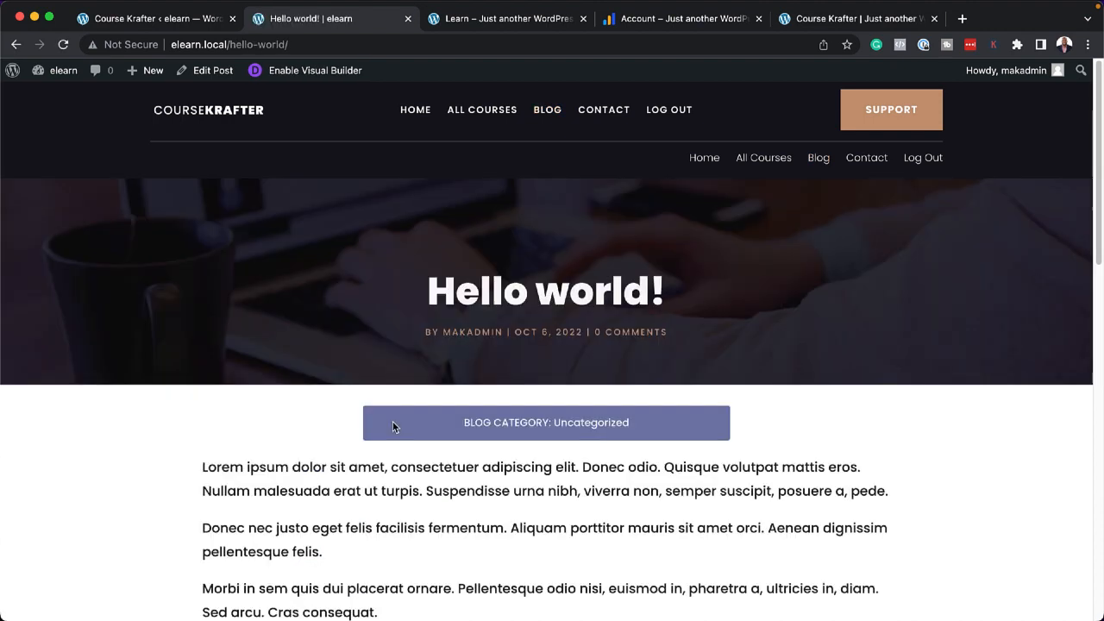
scroll(down, 3)
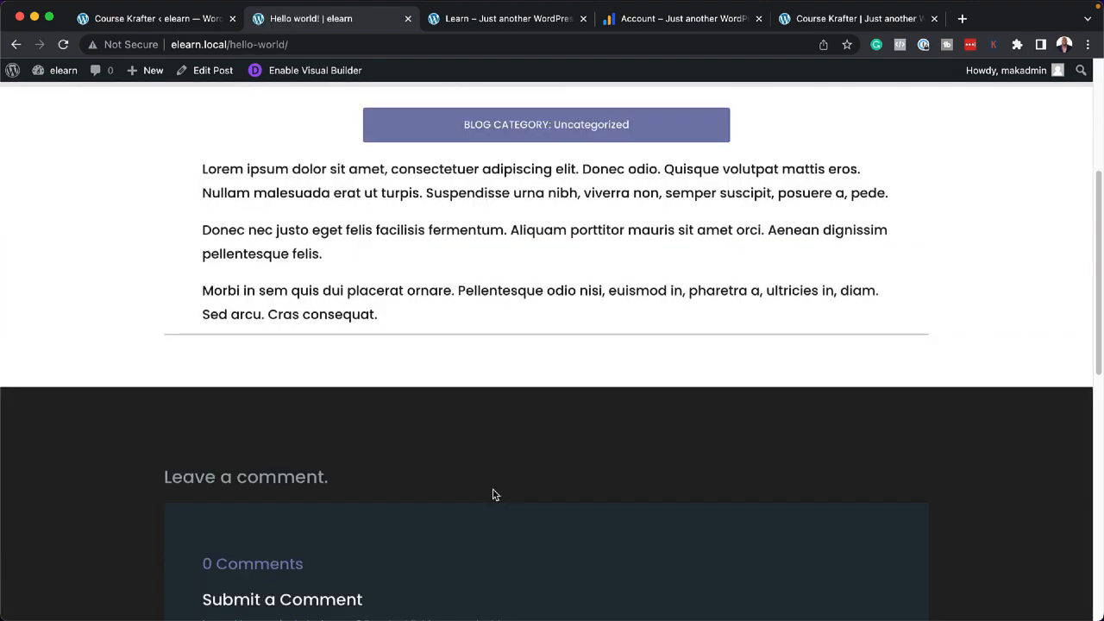
scroll(down, 3)
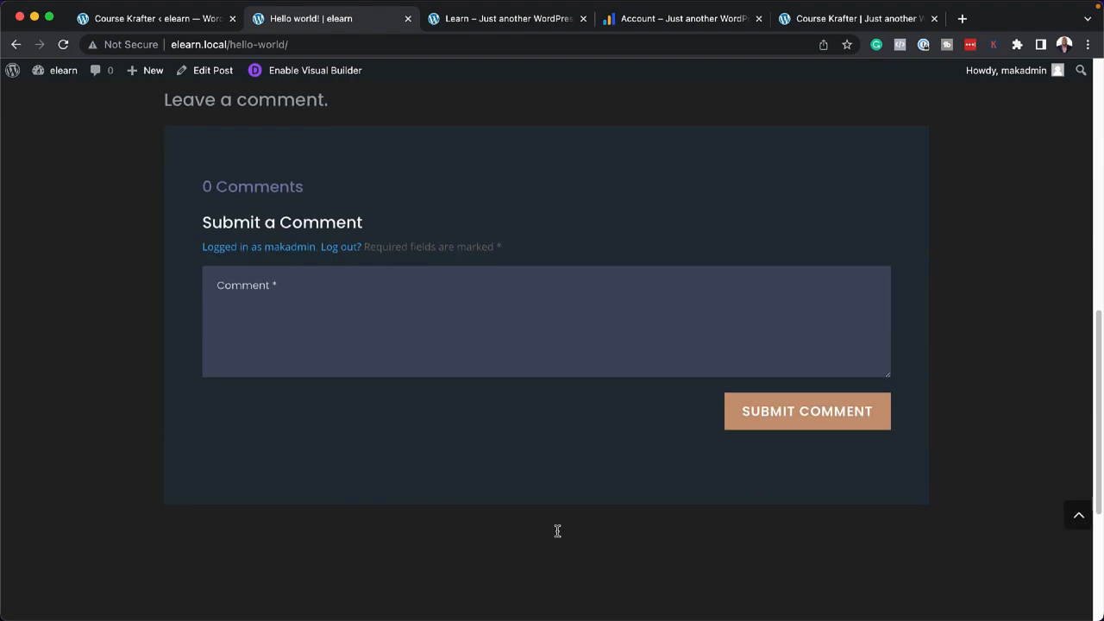
scroll(up, 3)
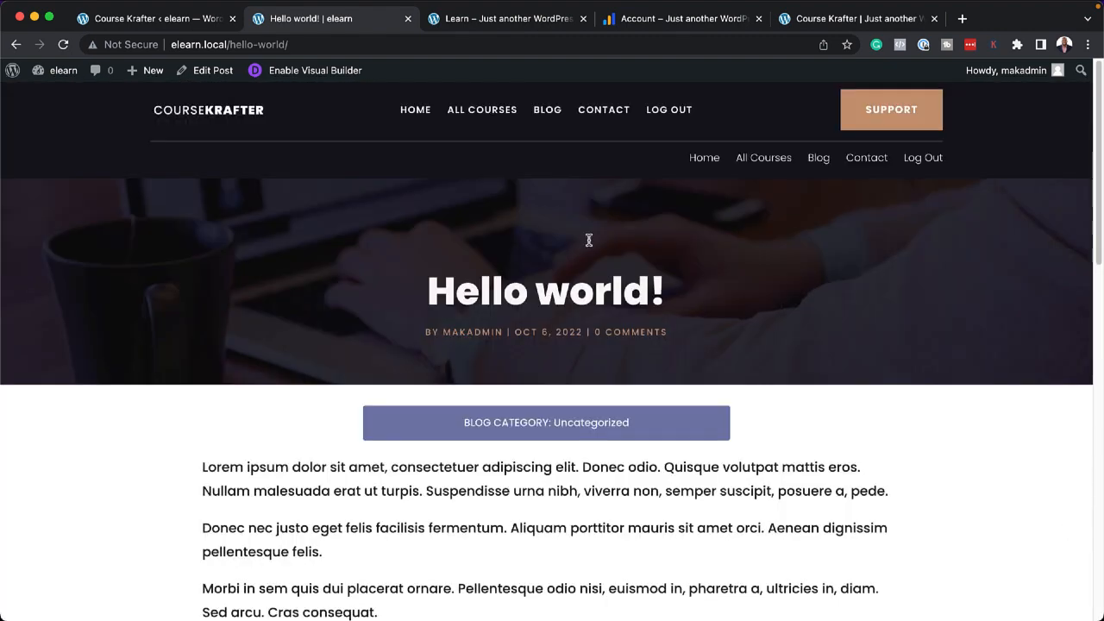
click(415, 109)
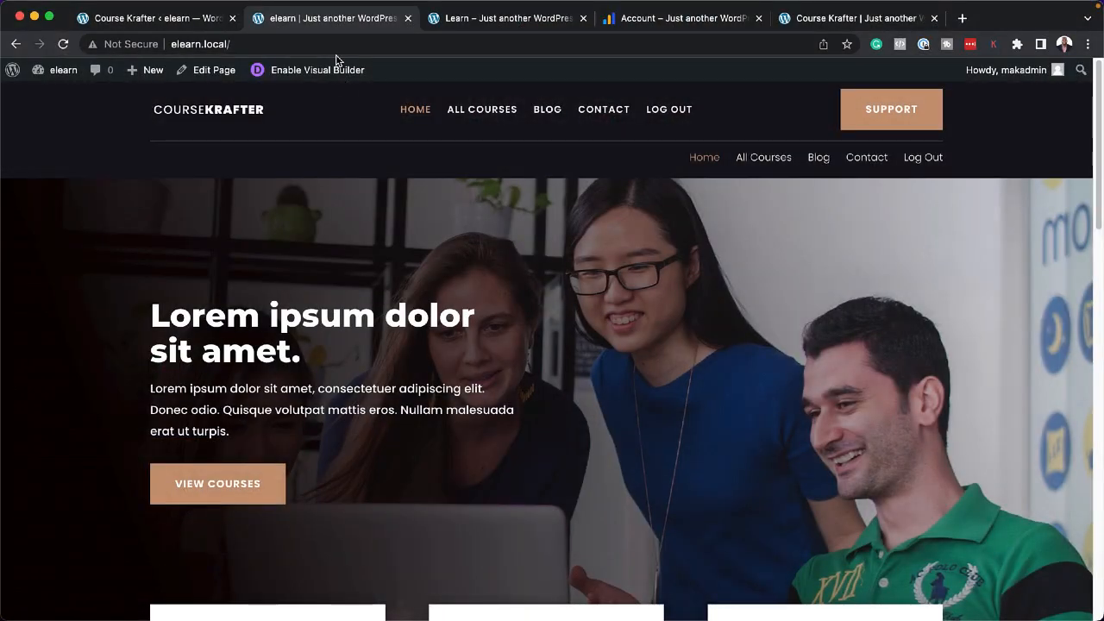
Step: In Visual Builder, open the hero section's background settings and delete the people photo
click(316, 70)
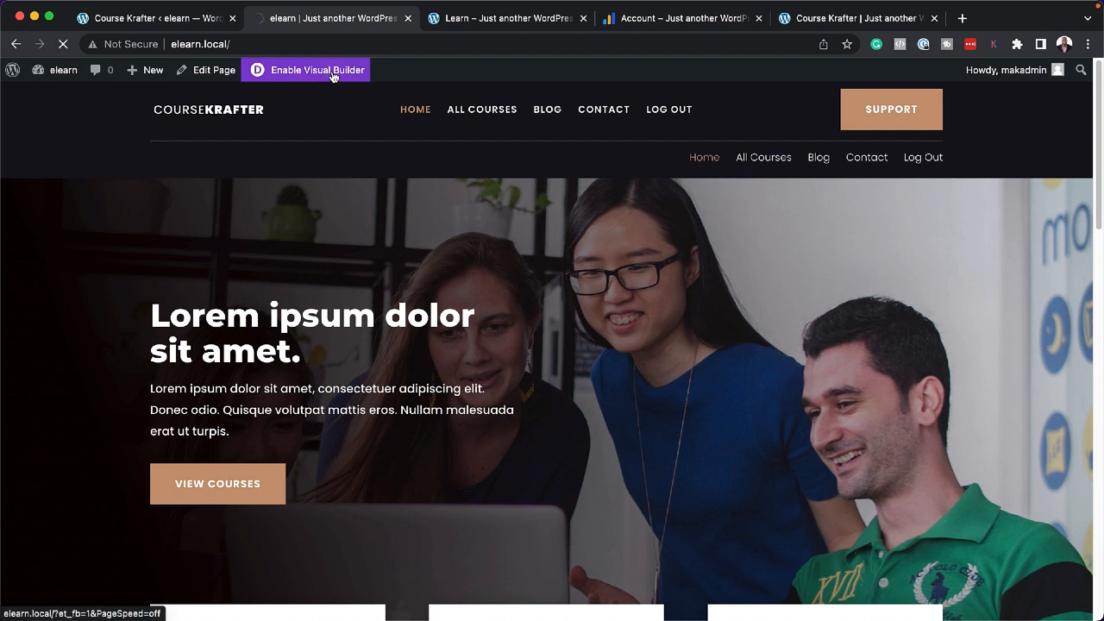
click(324, 70)
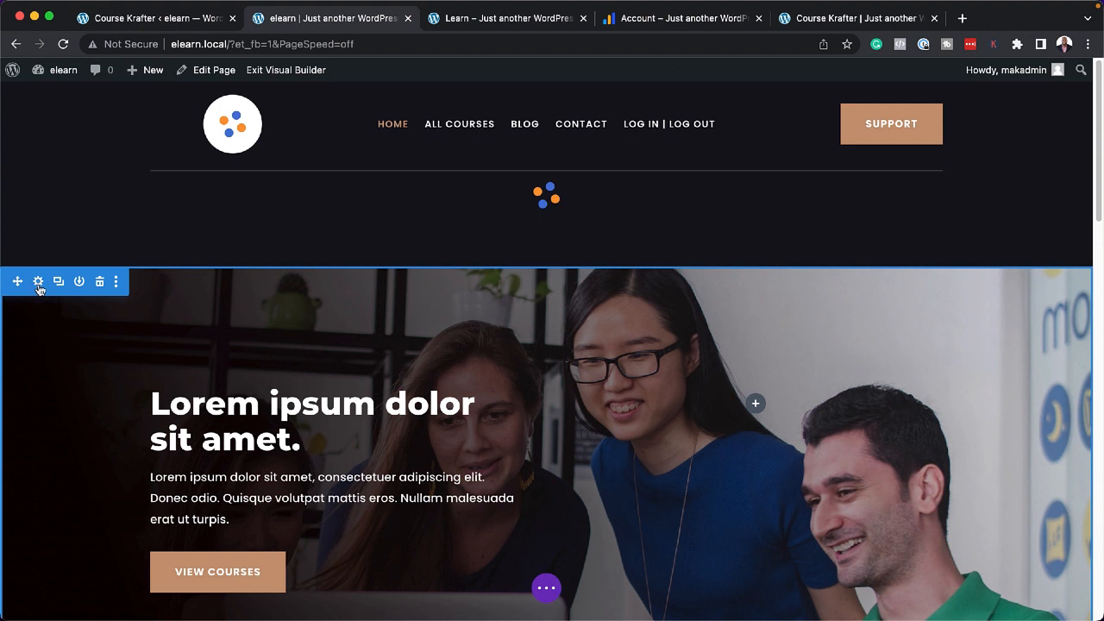
click(38, 281)
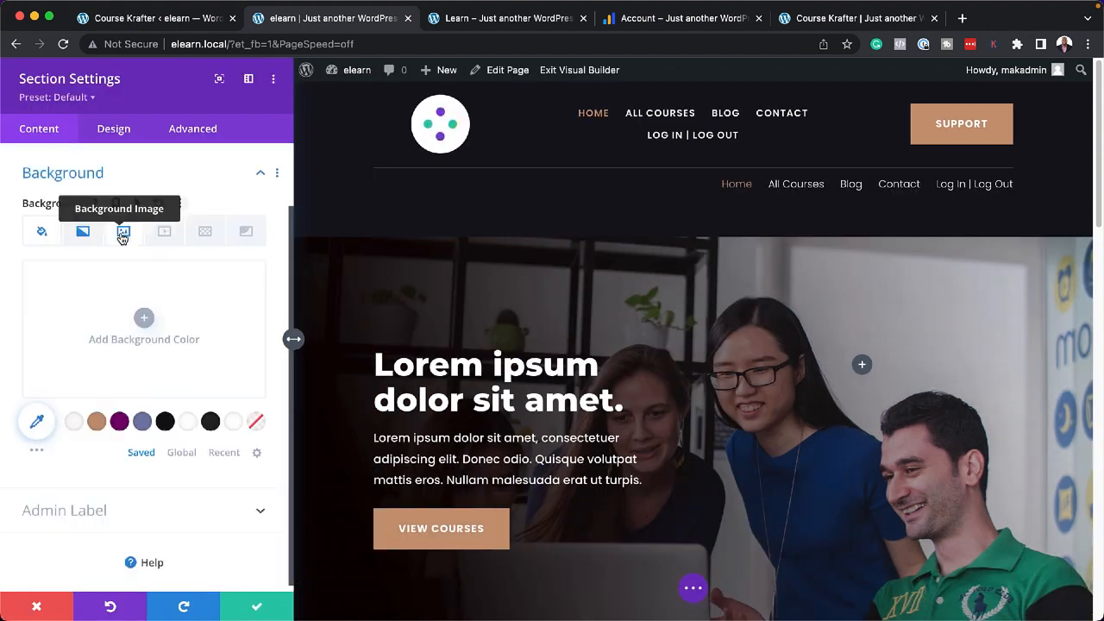
click(123, 231)
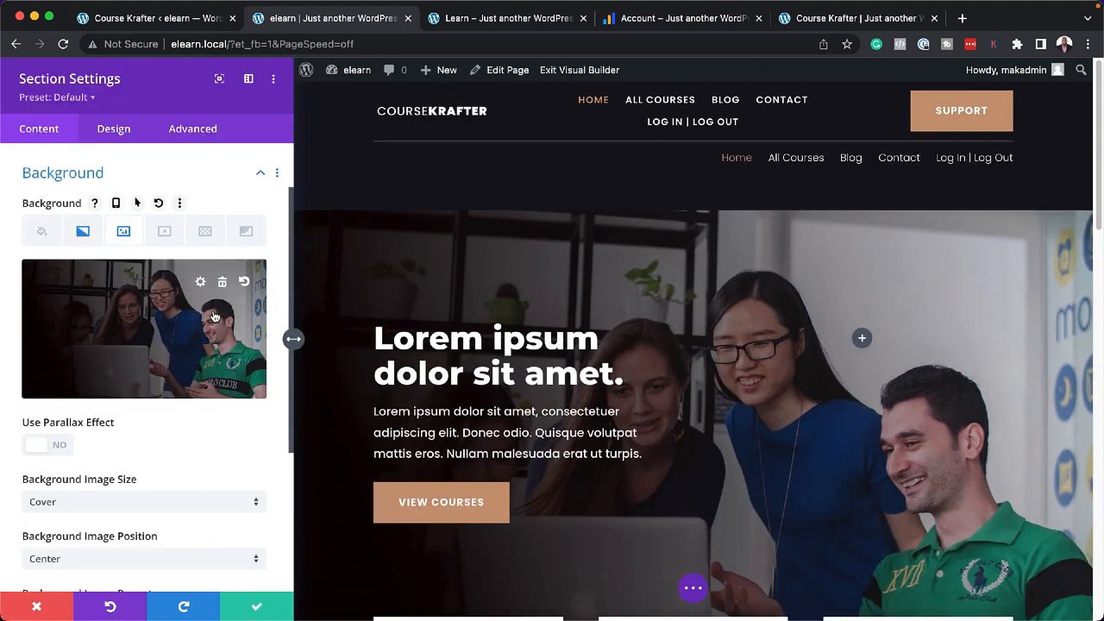
click(222, 282)
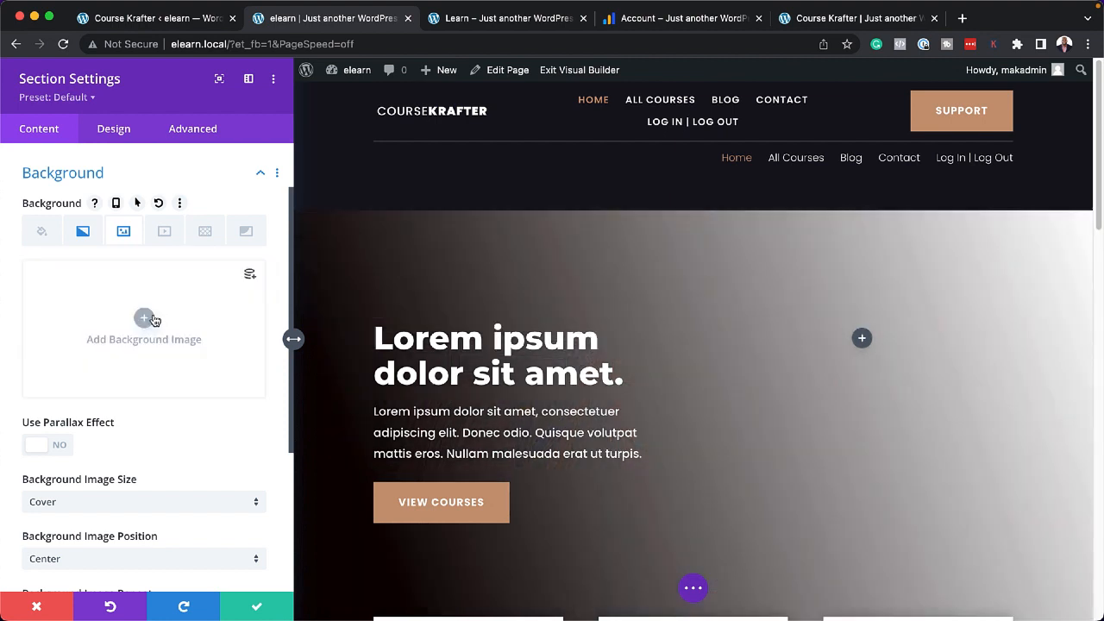
Step: Upload the bread loaves photo as the hero's new background image
click(144, 318)
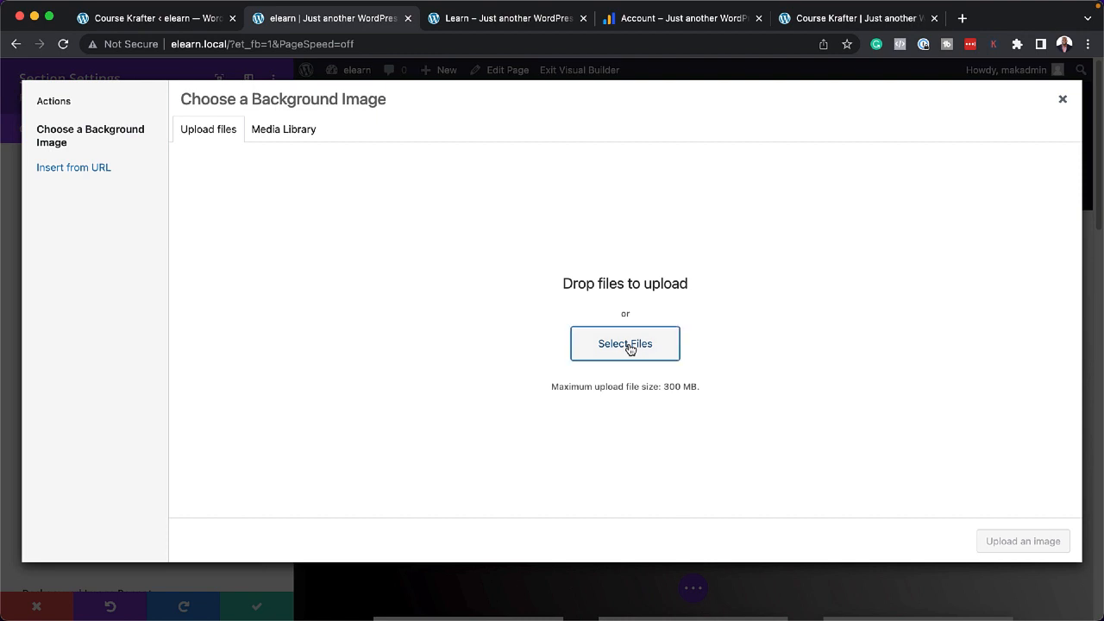
click(624, 343)
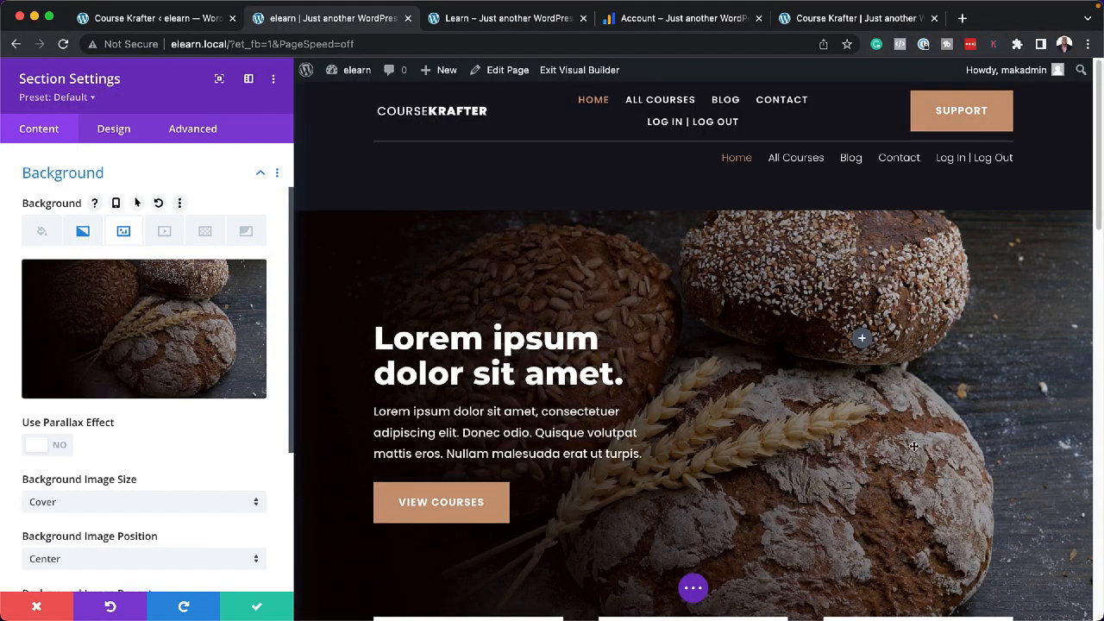
scroll(down, 3)
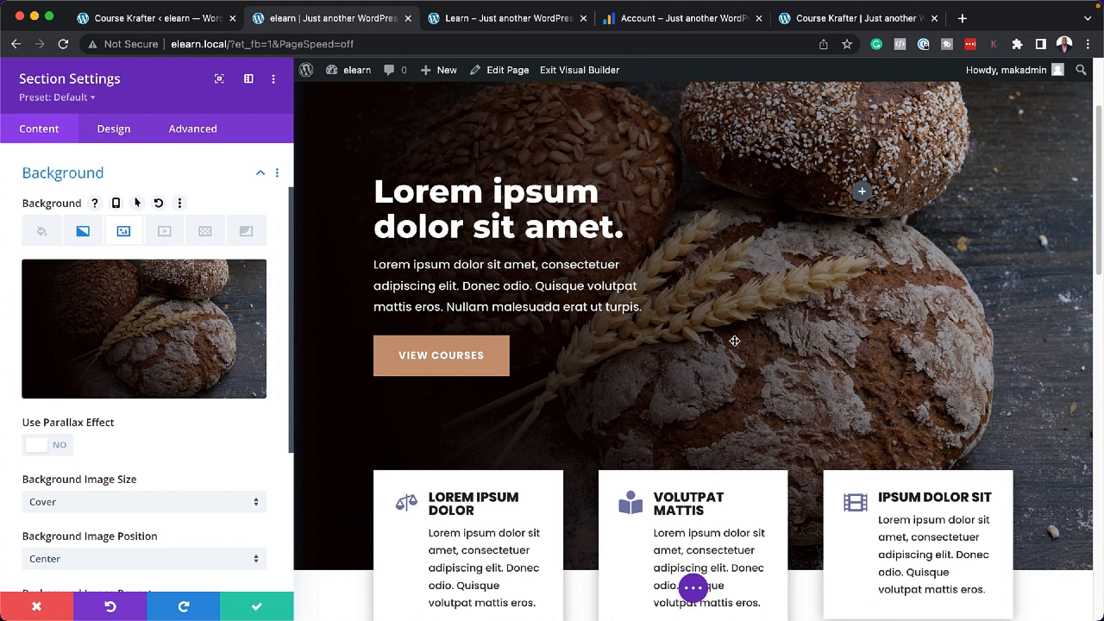
mouse_move(294, 339)
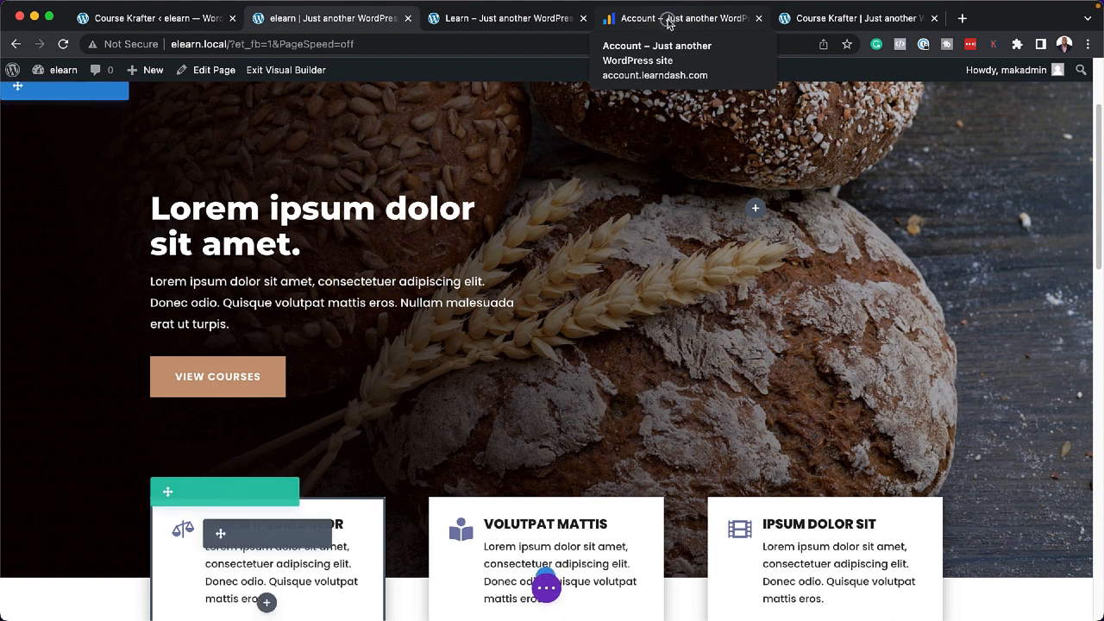
Step: Open the LearnDash account's Downloads page to get LearnDash LMS v4.3.1.3
click(673, 18)
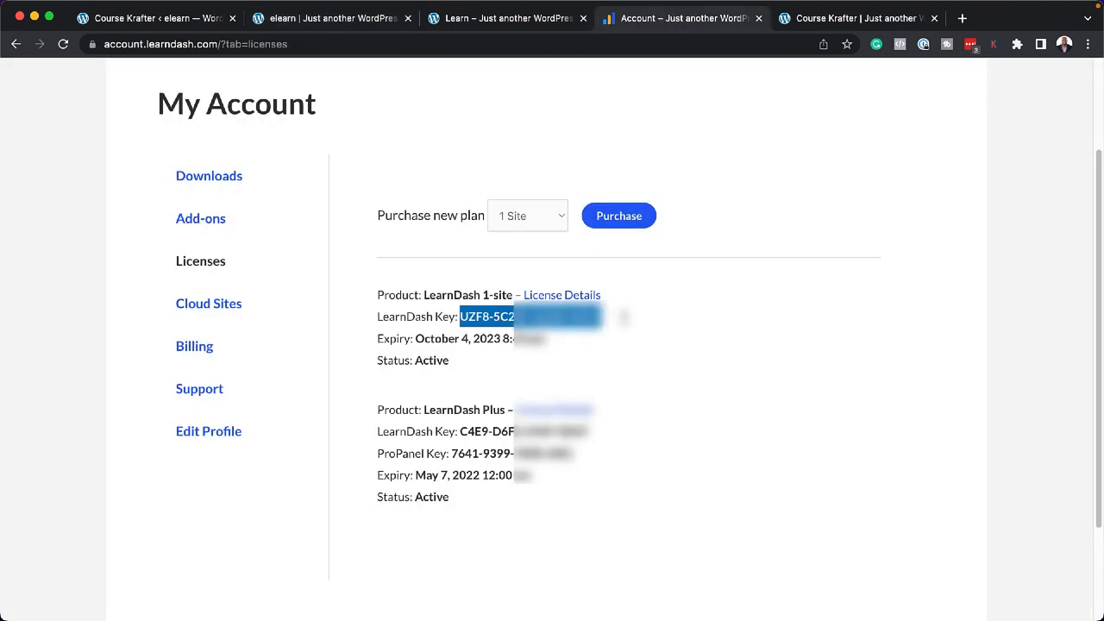
mouse_move(230, 188)
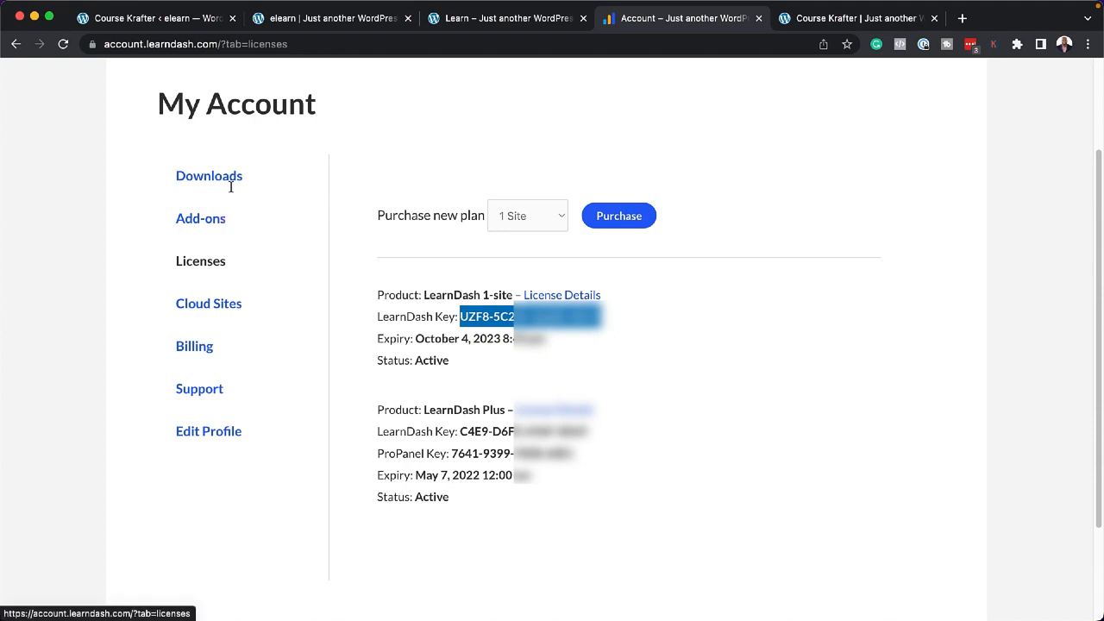
click(209, 175)
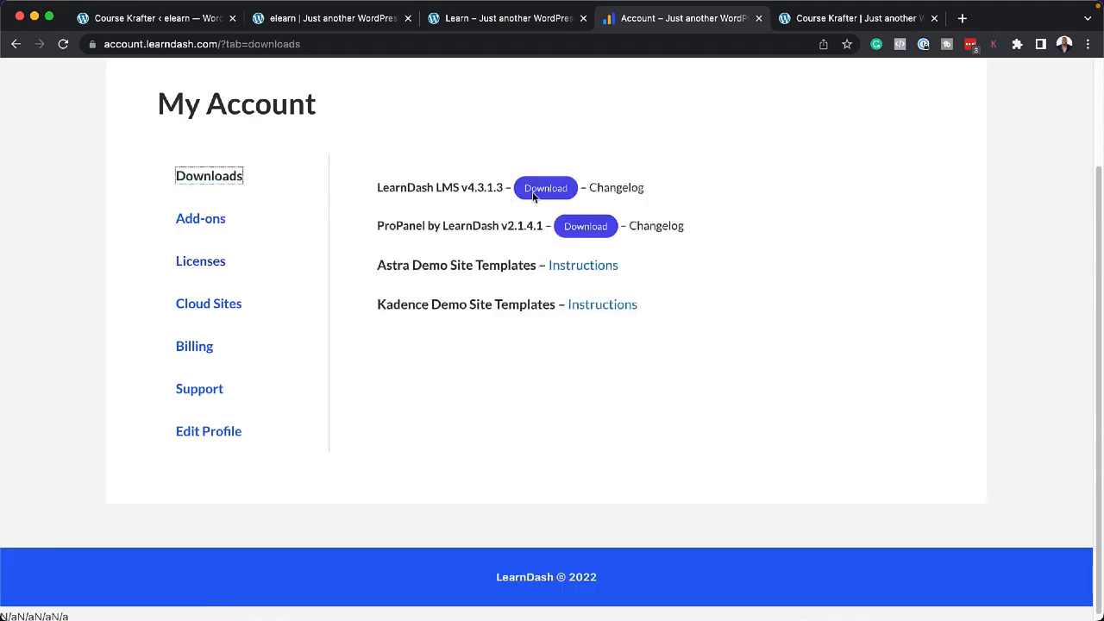
Step: Upload and install the sfwd-lms zip as a WordPress plugin, skipping the setup wizard
click(155, 18)
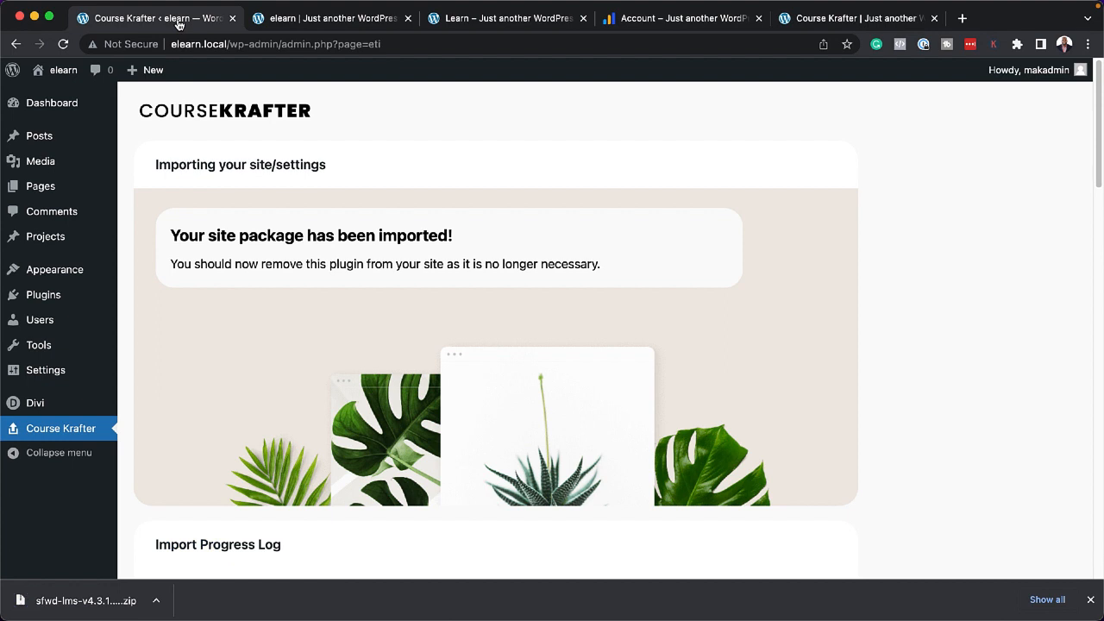
mouse_move(44, 294)
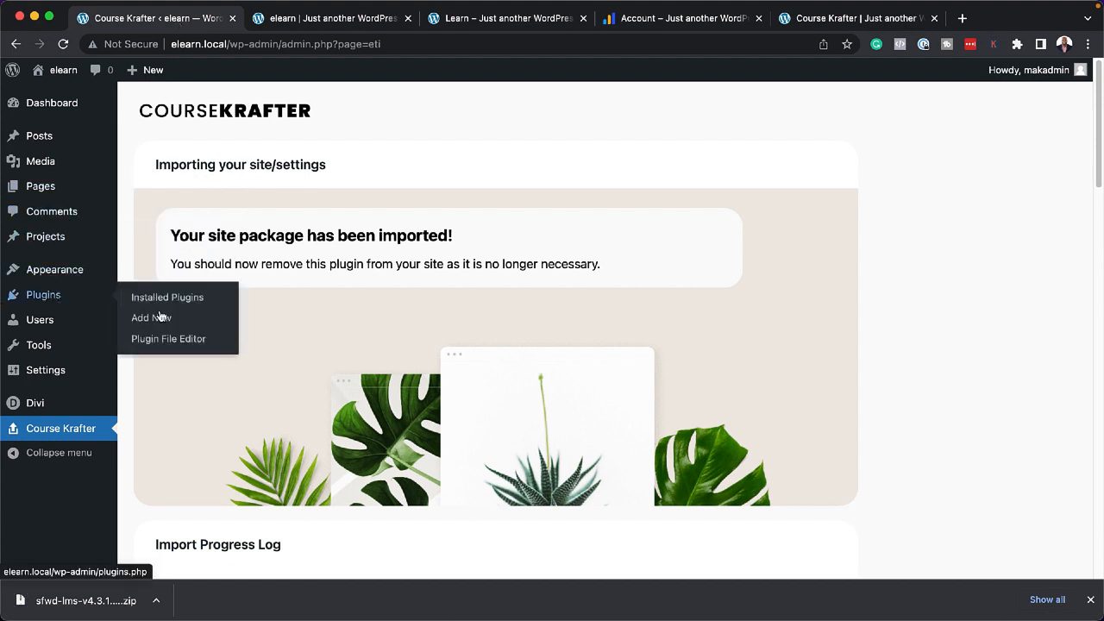
click(150, 318)
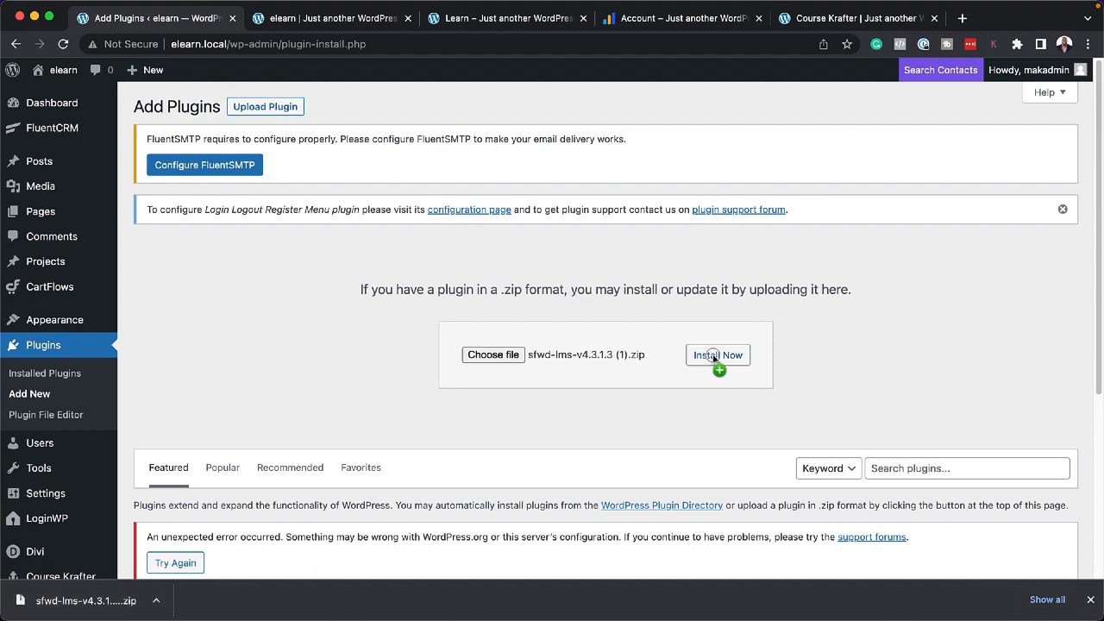
click(717, 354)
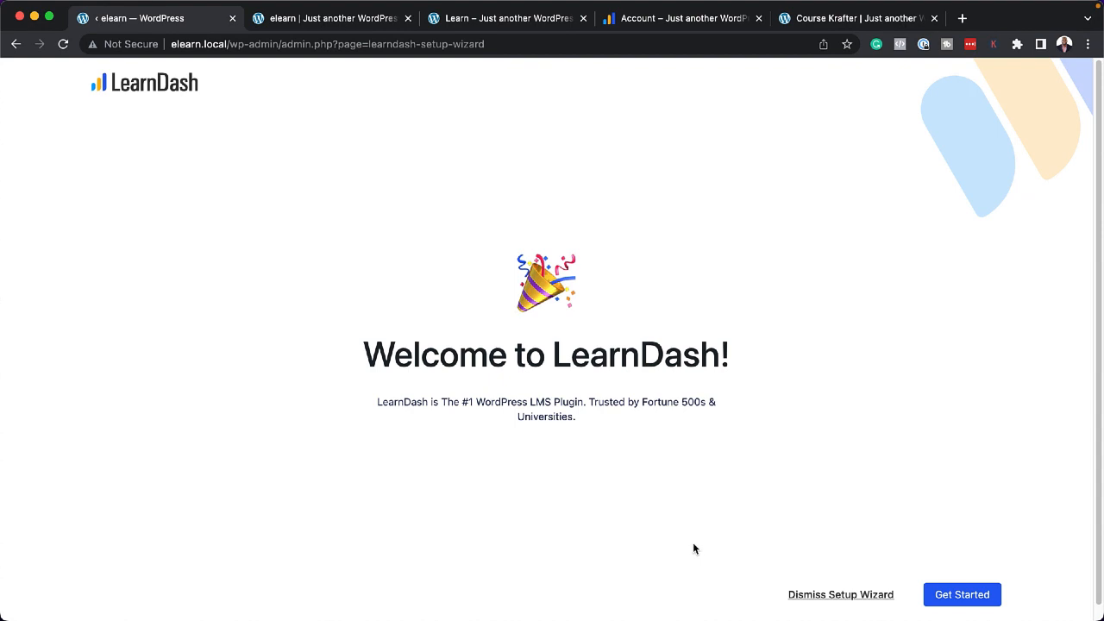
click(842, 594)
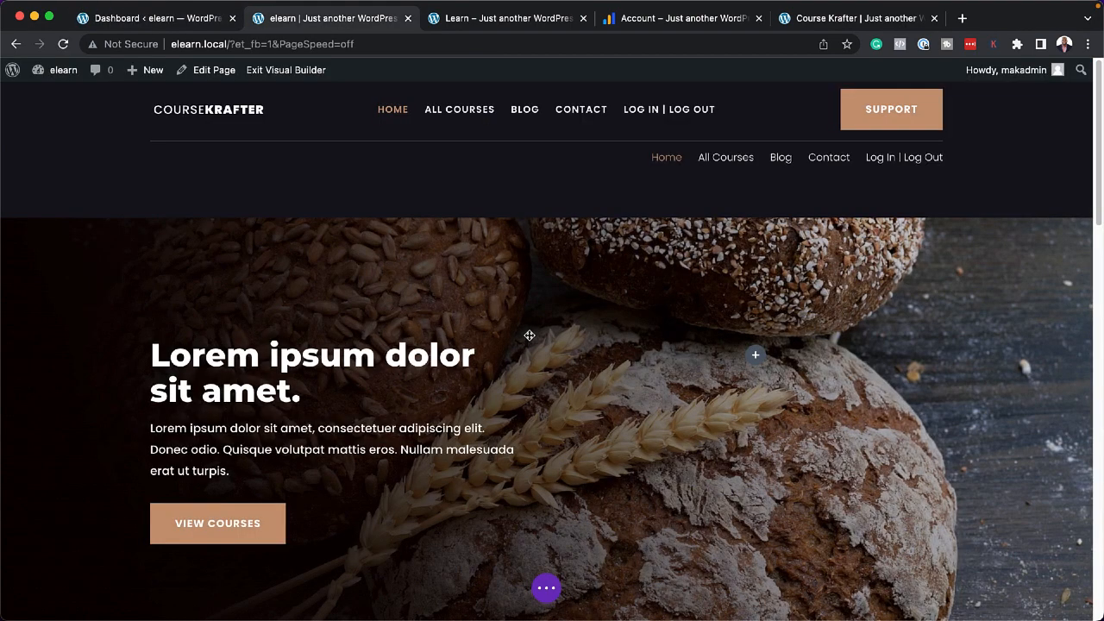
Step: Review the course list shortcode on the homepage, then exit Visual Builder with Save & Exit
scroll(down, 3)
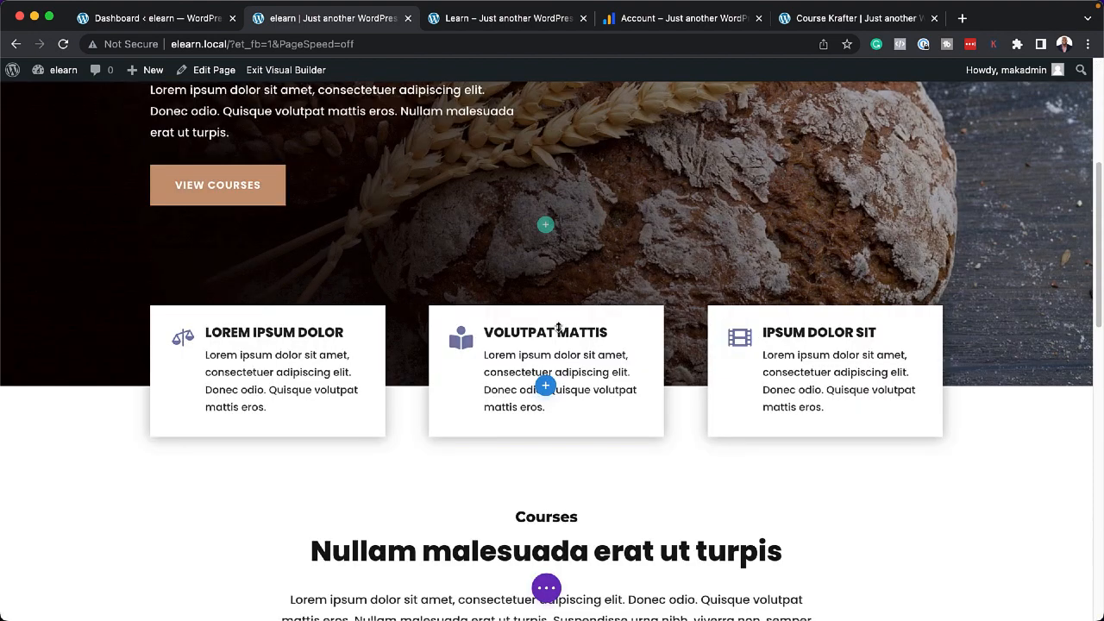
scroll(down, 3)
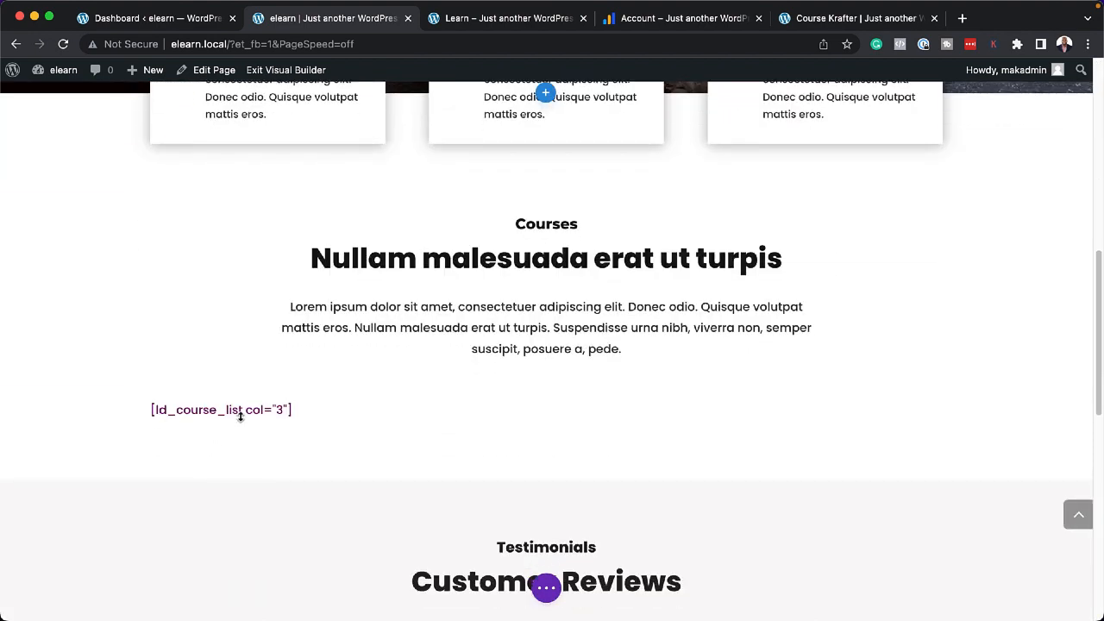
mouse_move(389, 237)
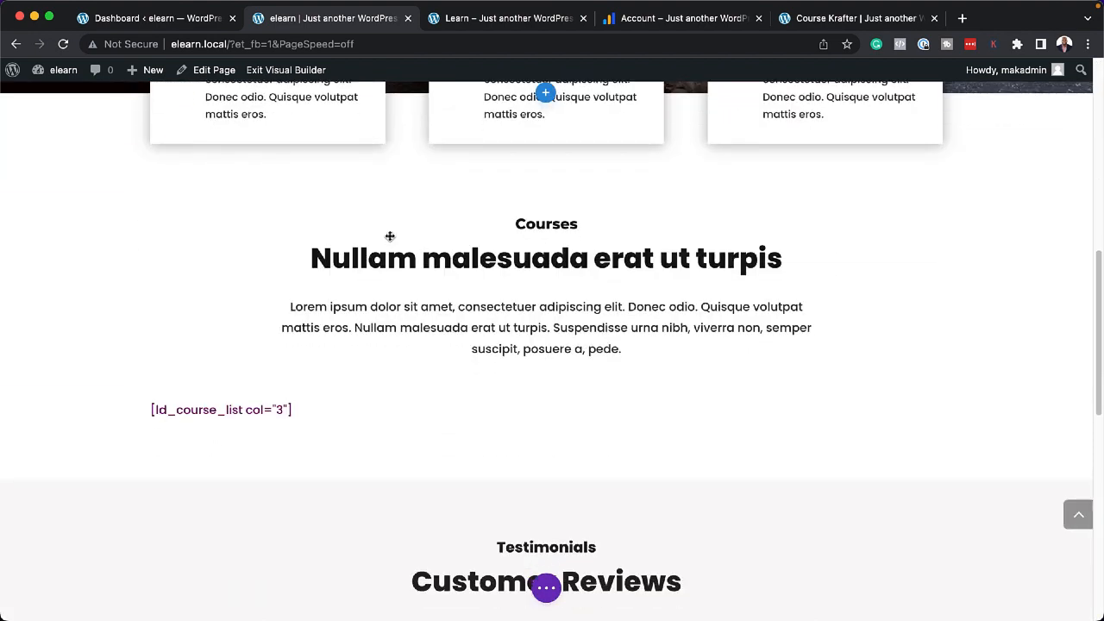
click(285, 69)
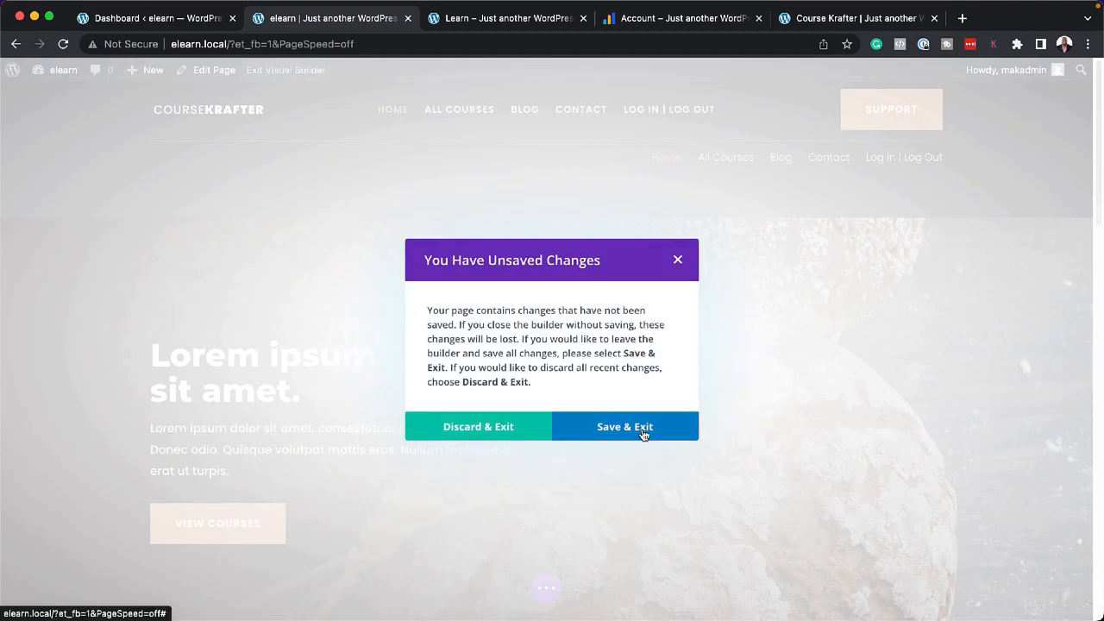
click(624, 426)
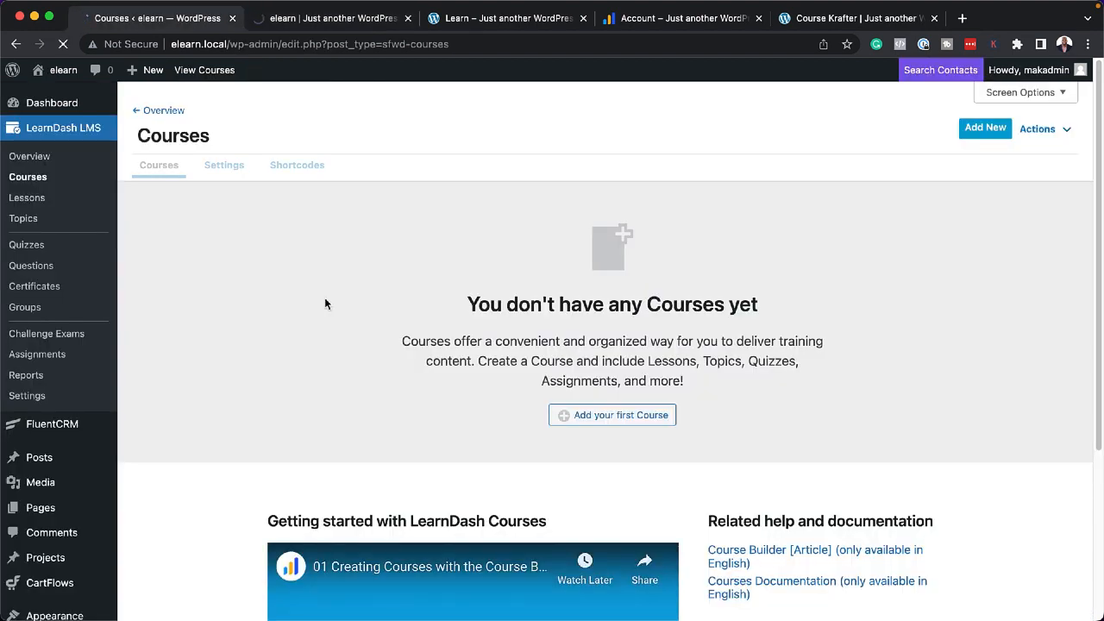
mouse_move(161, 219)
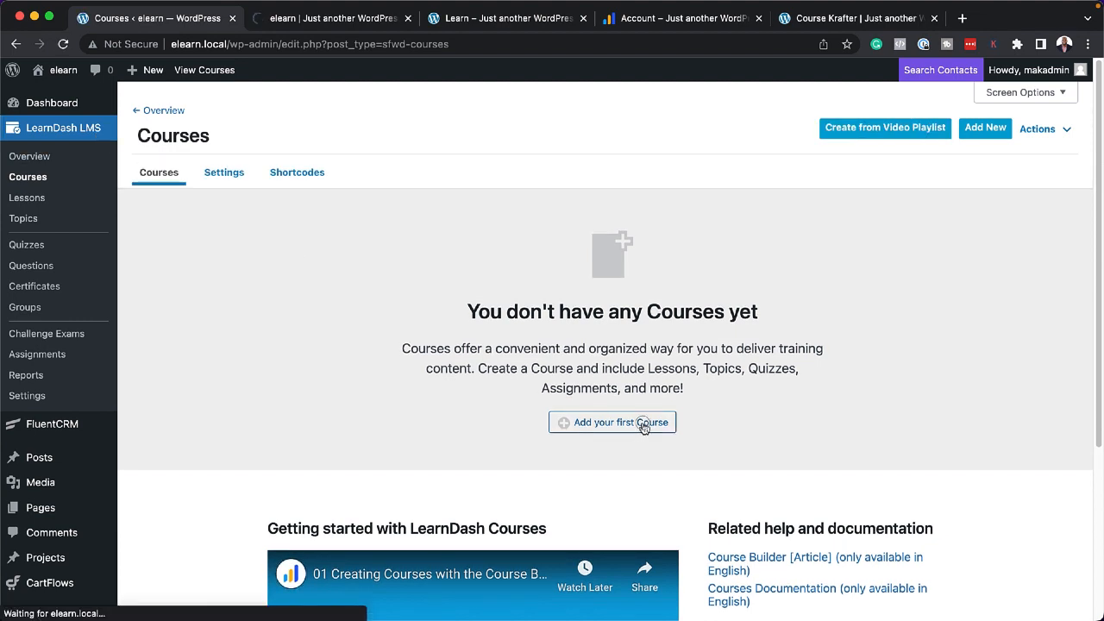
Step: Add the first course 'Baking Basics' in the default editor with the cake featured image
click(613, 422)
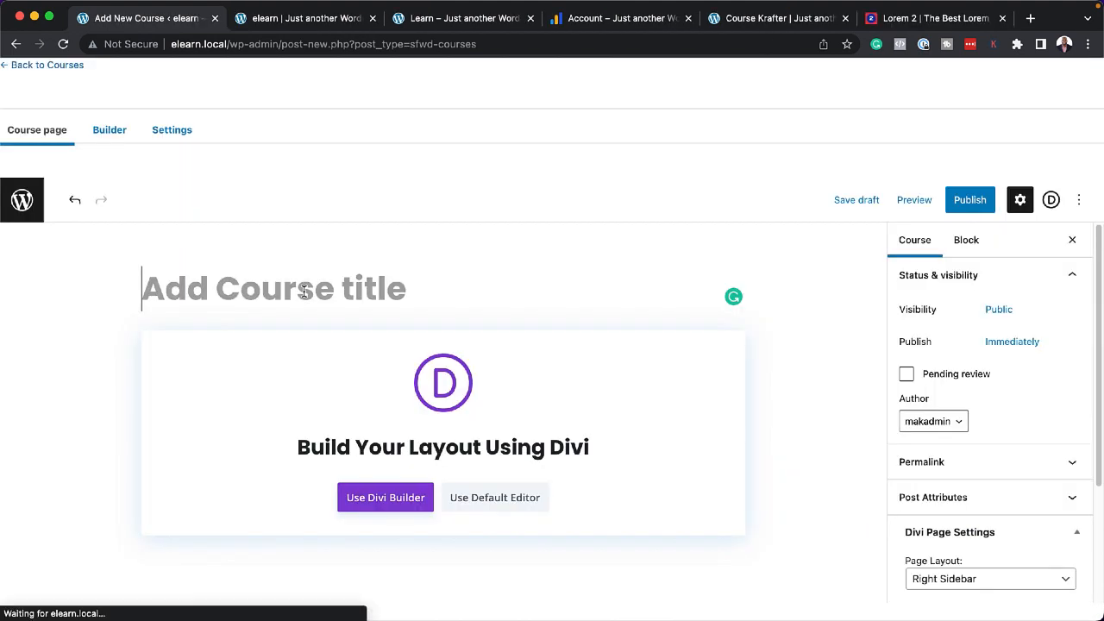
text(B)
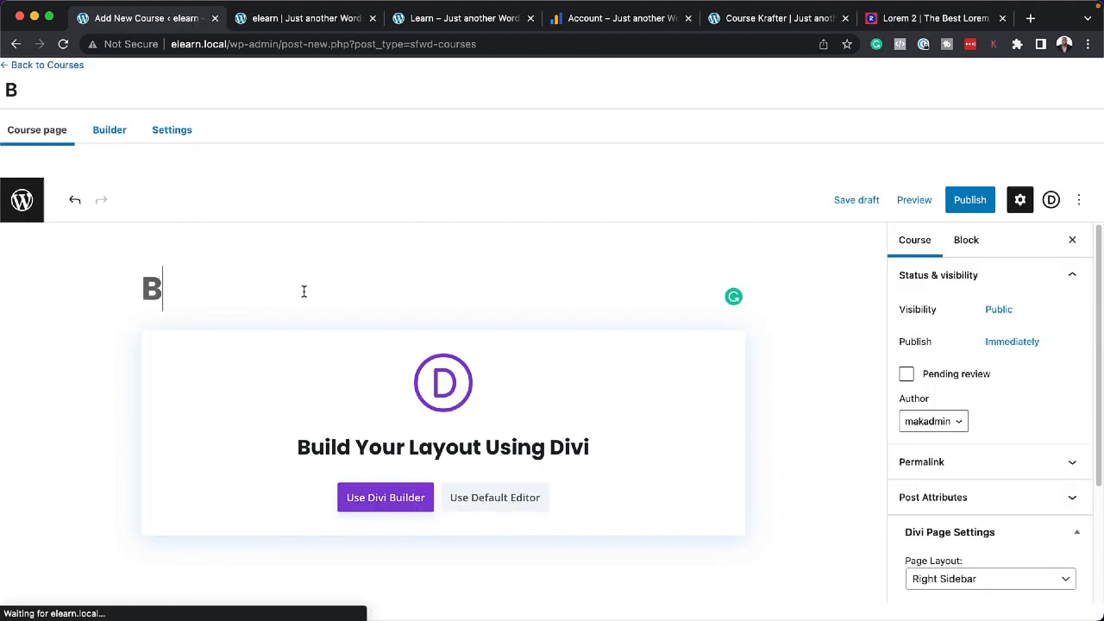
text(aking Basics)
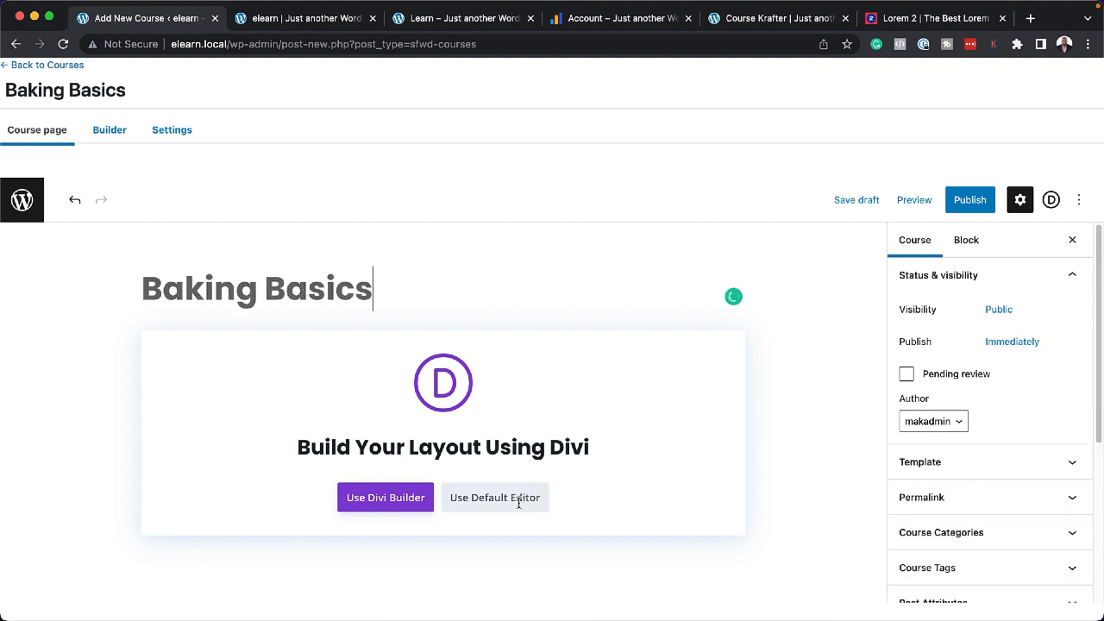
click(494, 497)
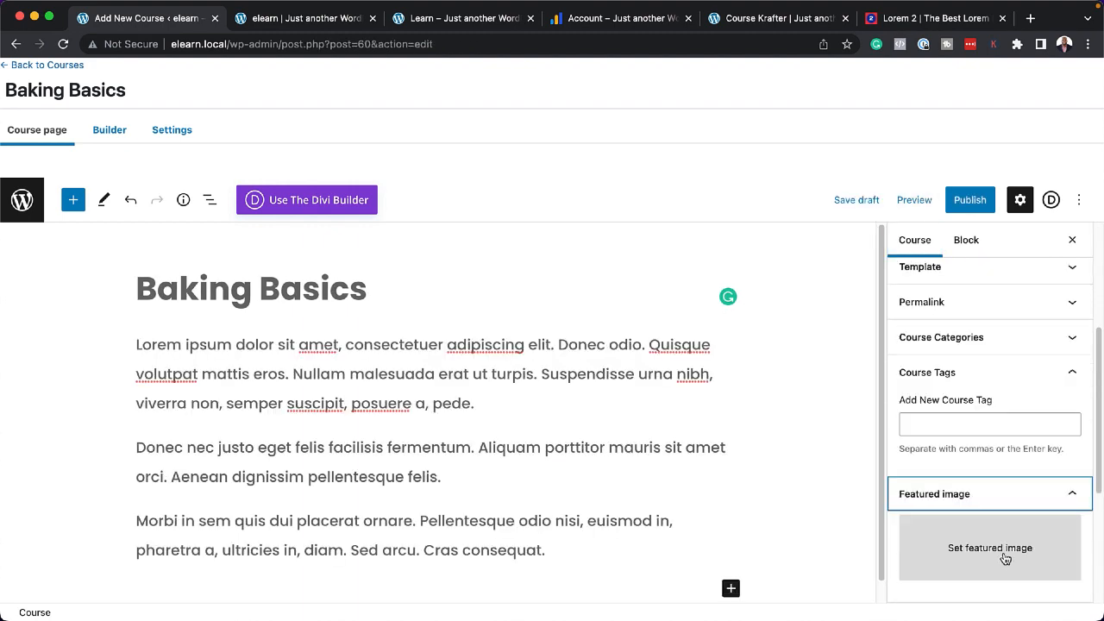
click(985, 548)
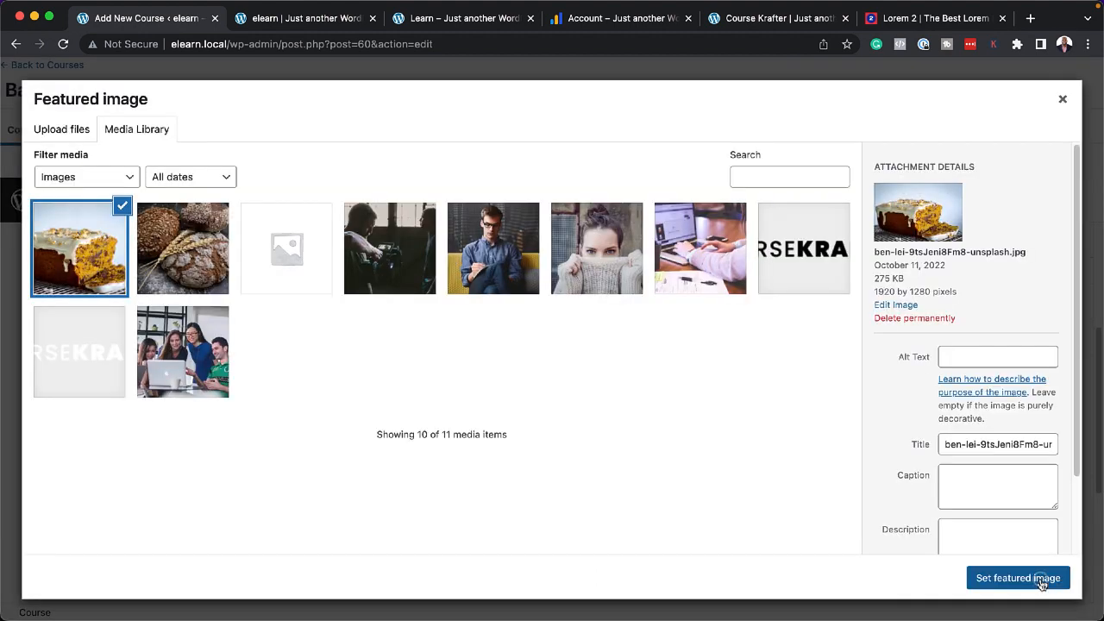
click(1018, 578)
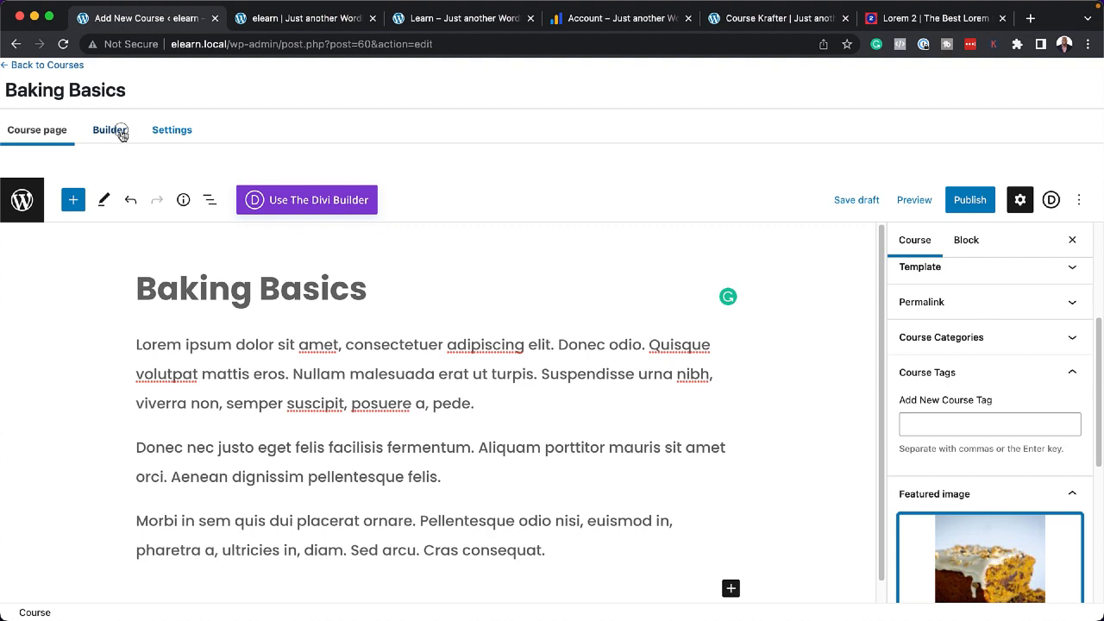
Step: Add Lesson One to the course and insert an image block from the Media Library
click(109, 130)
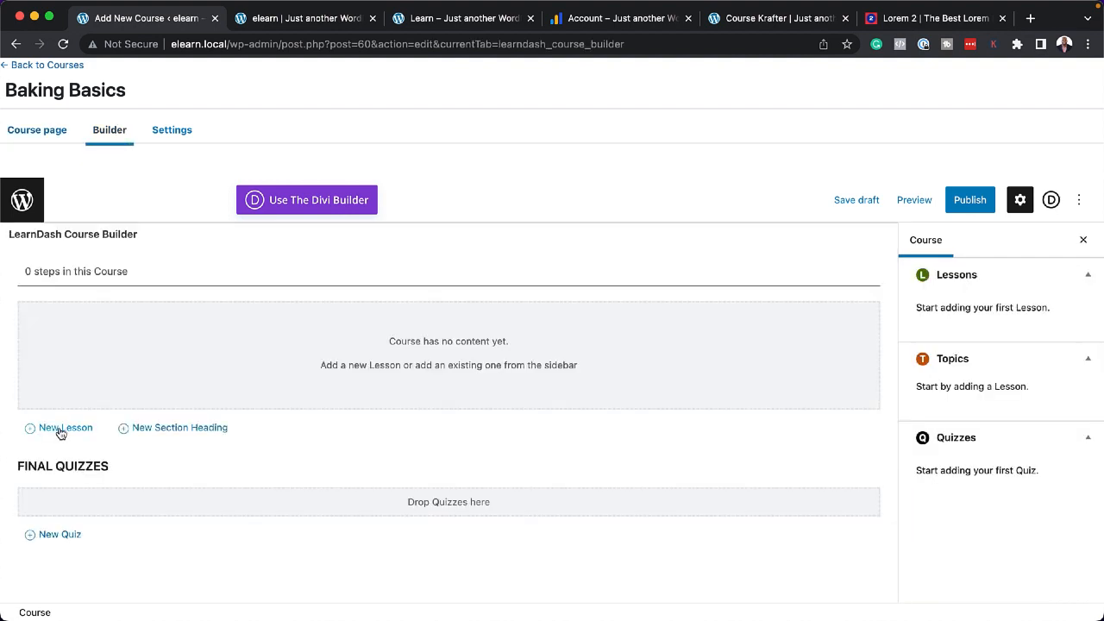
click(65, 428)
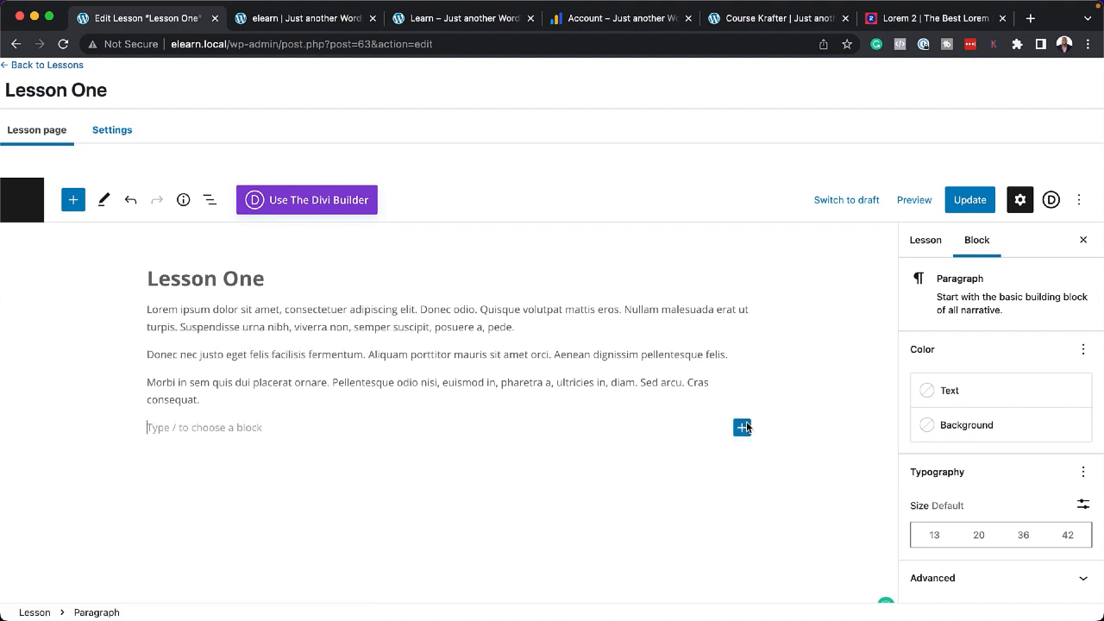
click(741, 427)
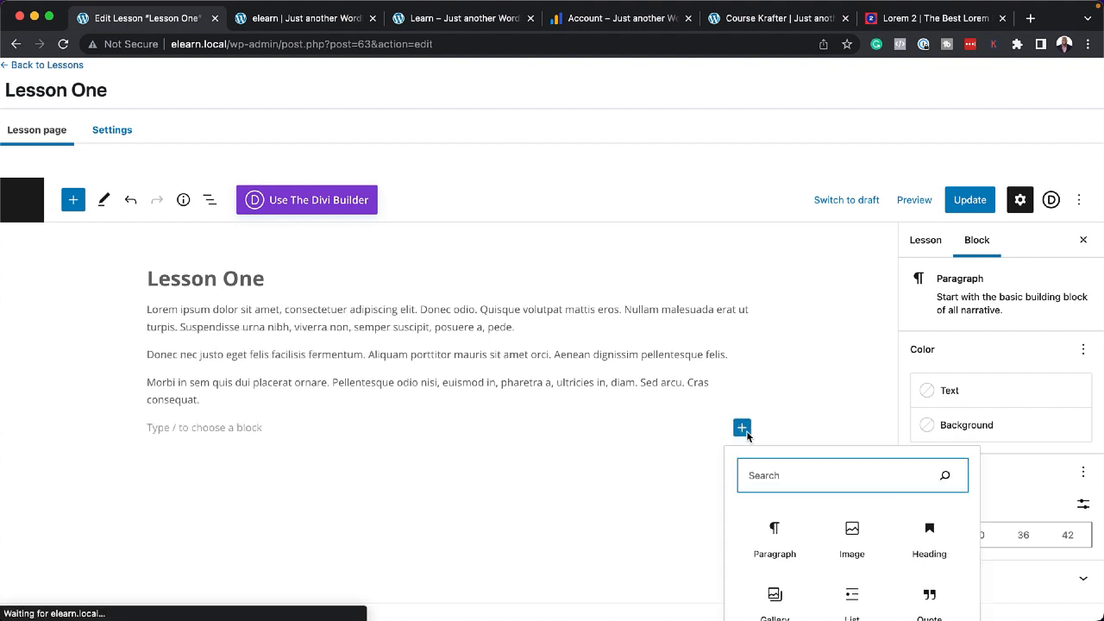
click(850, 535)
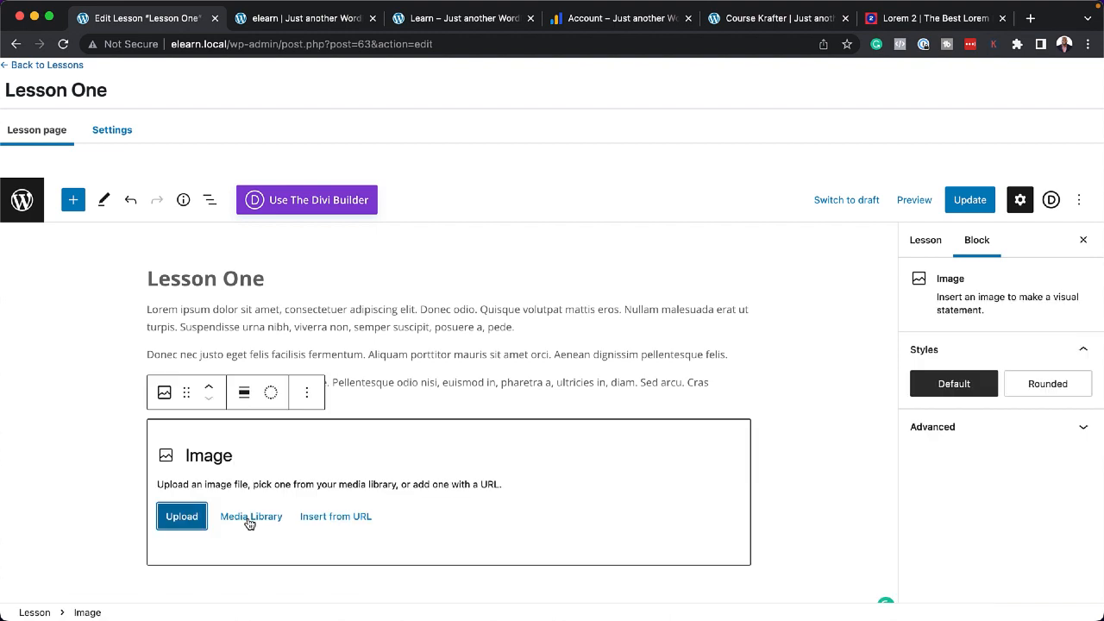
click(251, 516)
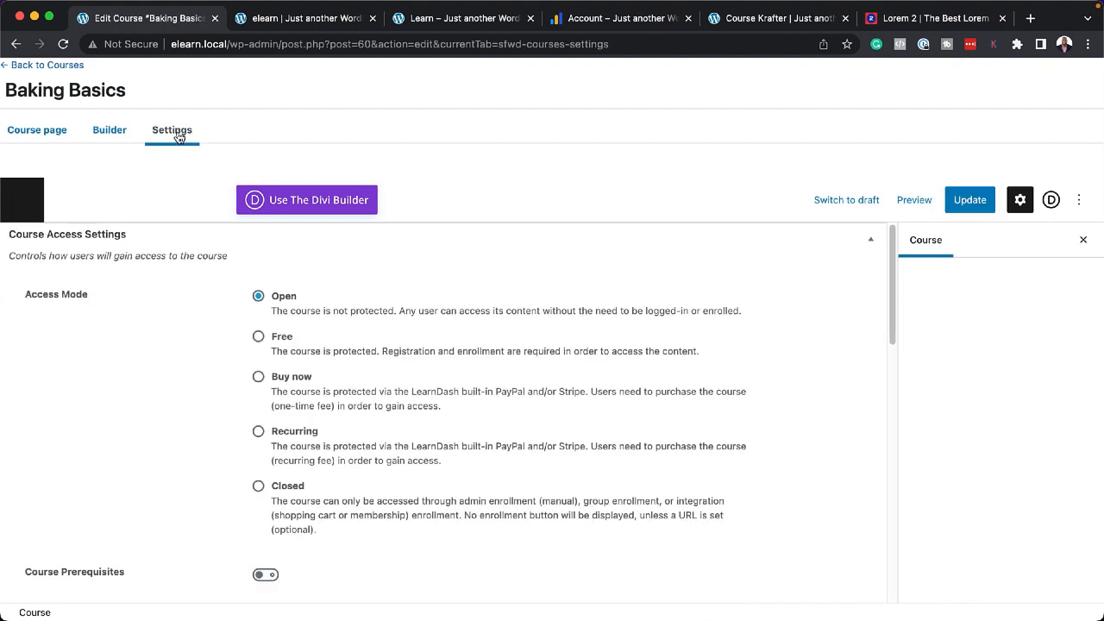
mouse_move(191, 143)
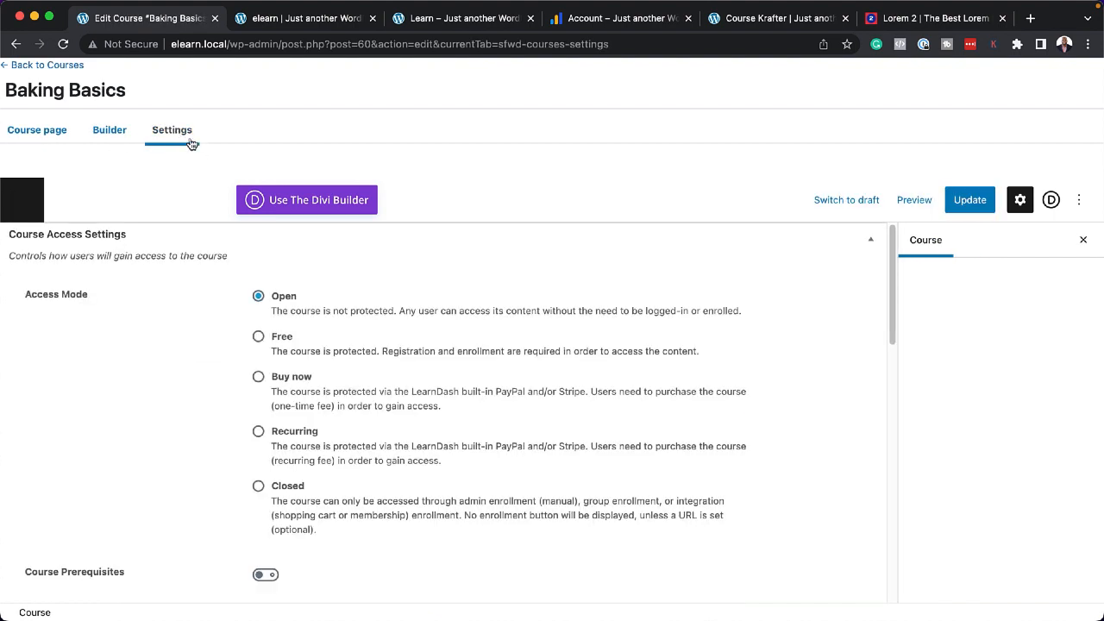
mouse_move(129, 90)
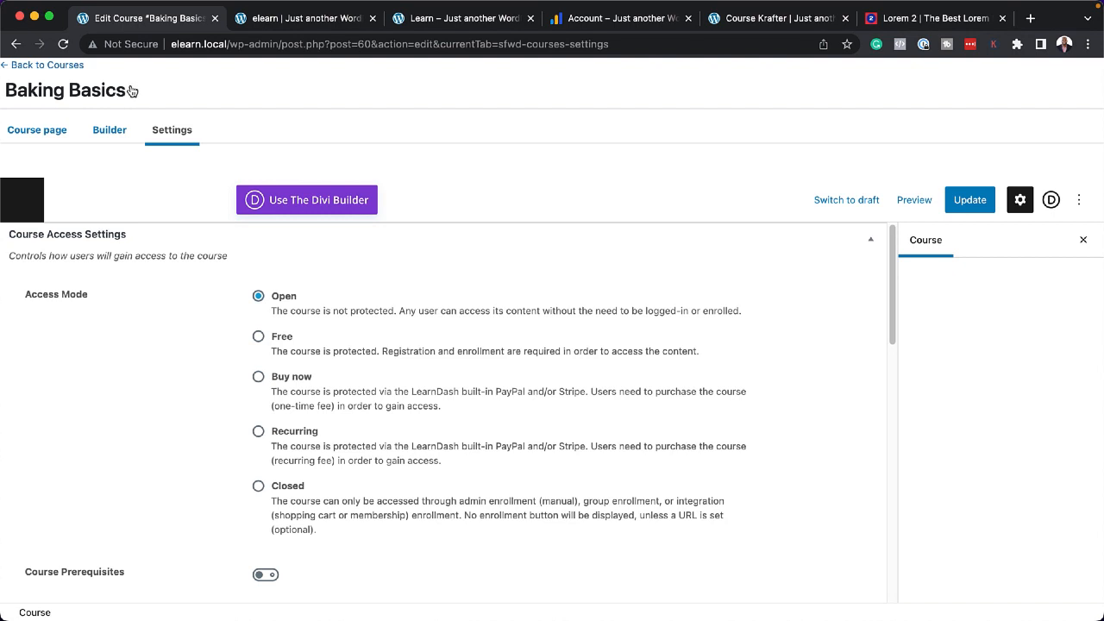
mouse_move(280, 420)
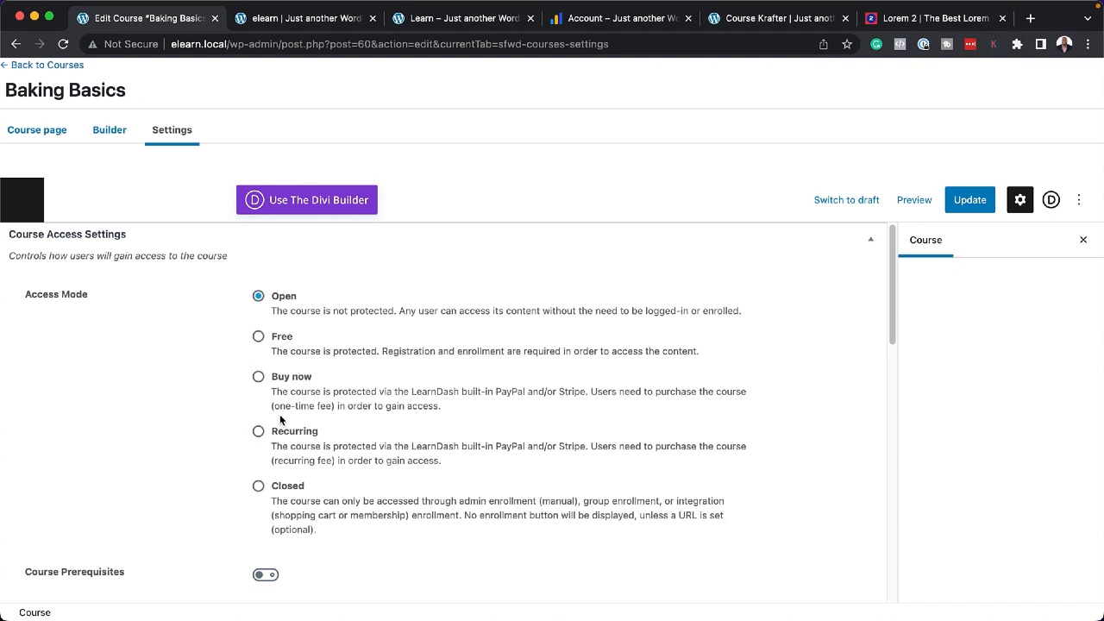
Step: Set Baking Basics to Closed access priced 99, fill the Button URL, and update
click(258, 480)
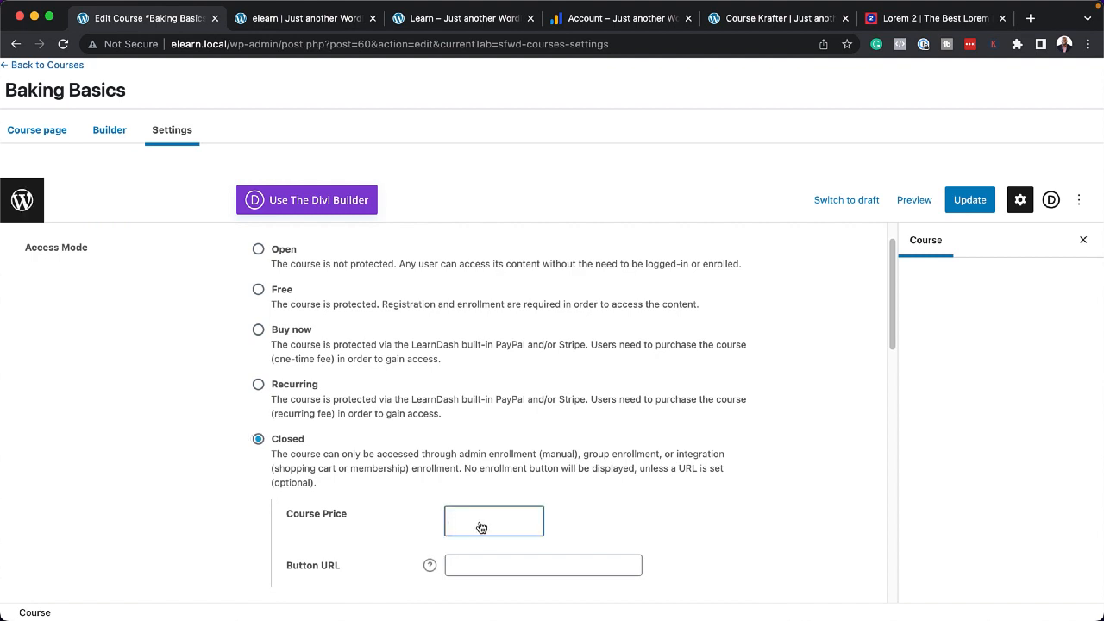
text(99)
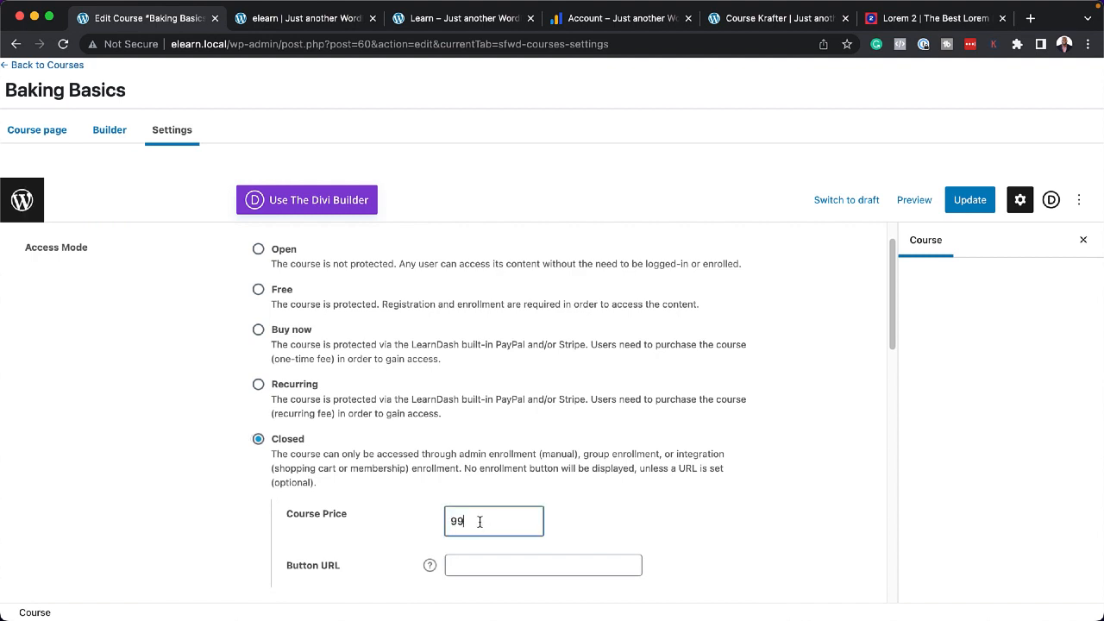
scroll(down, 3)
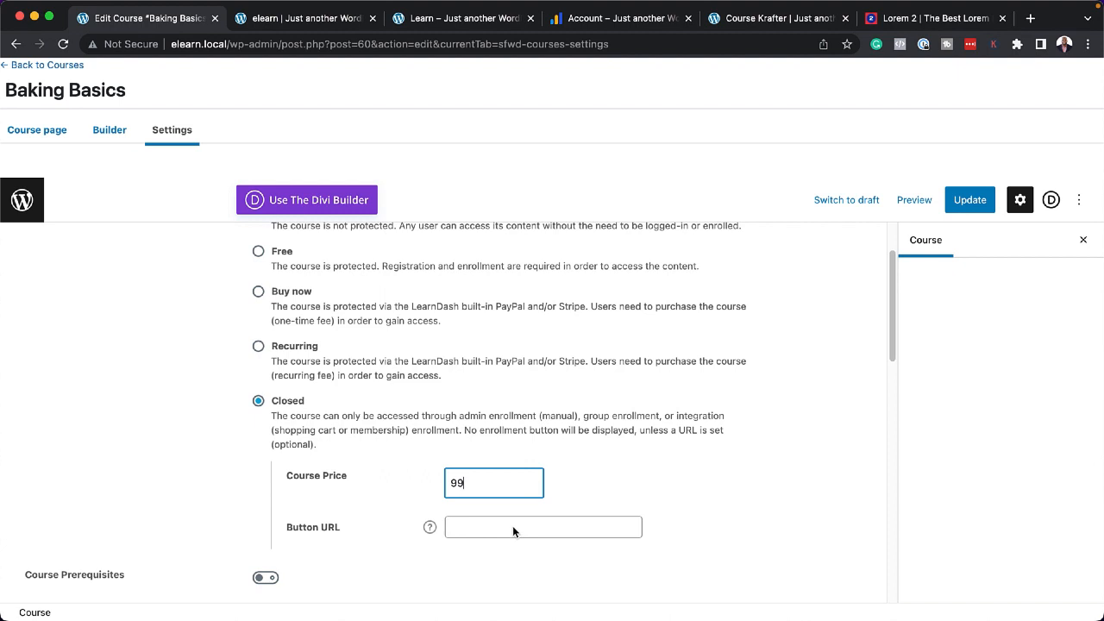
click(544, 528)
text(#)
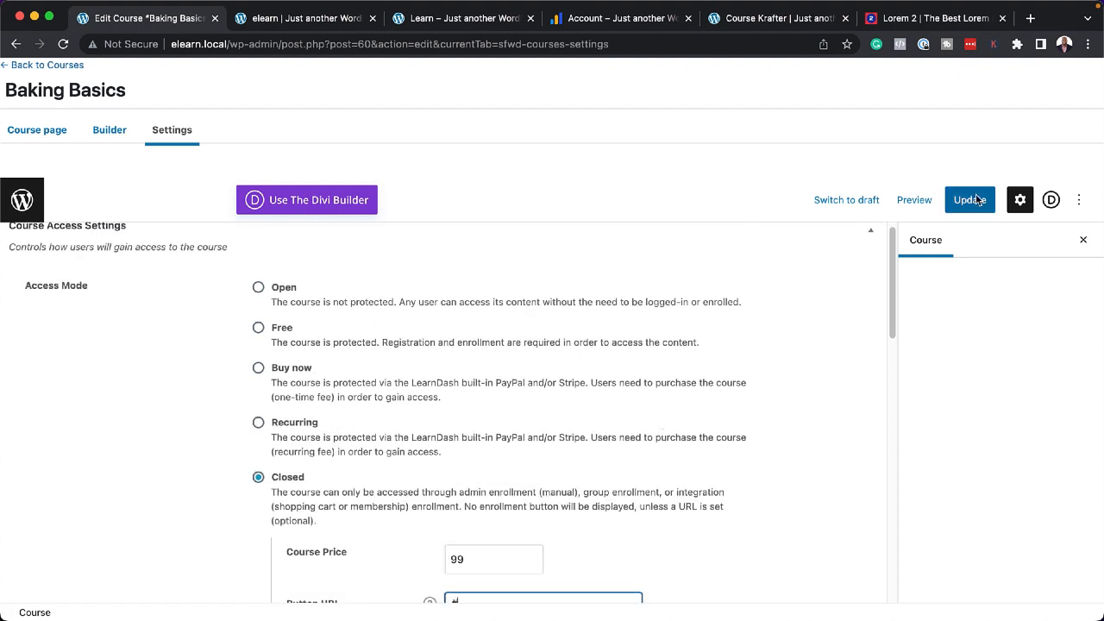
click(968, 199)
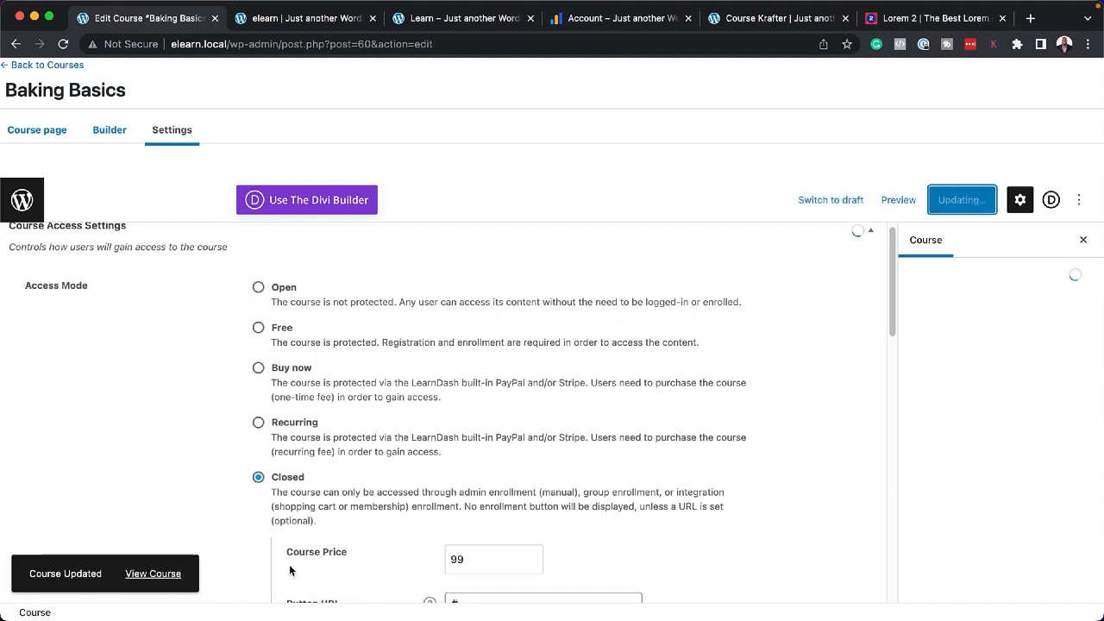
click(153, 573)
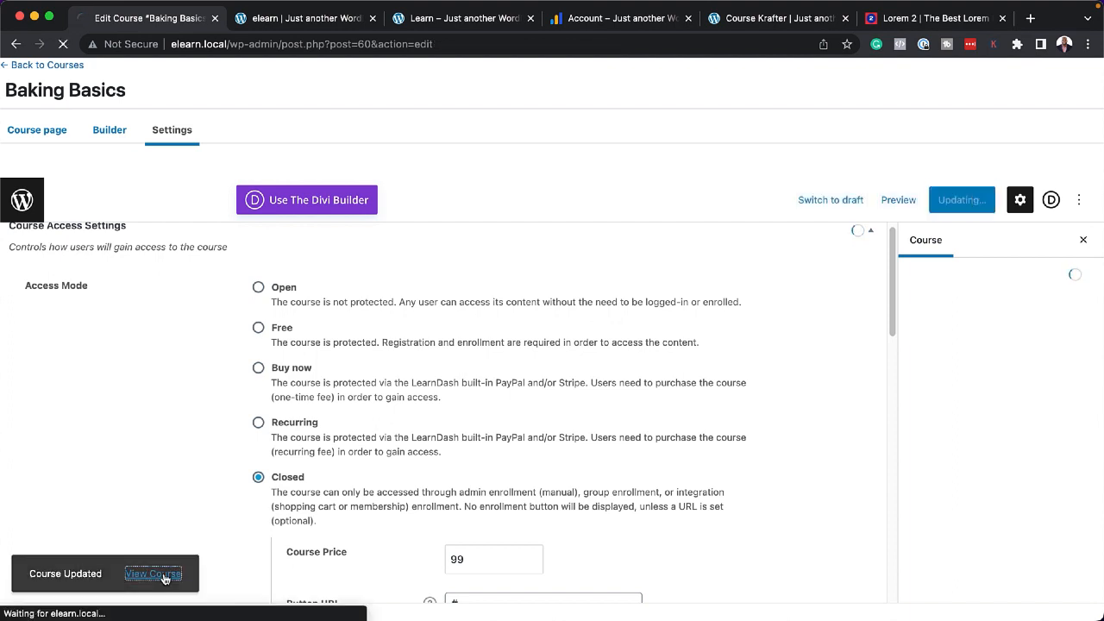
Step: Scroll the live Baking Basics page to Course Content and open Lesson One
click(156, 573)
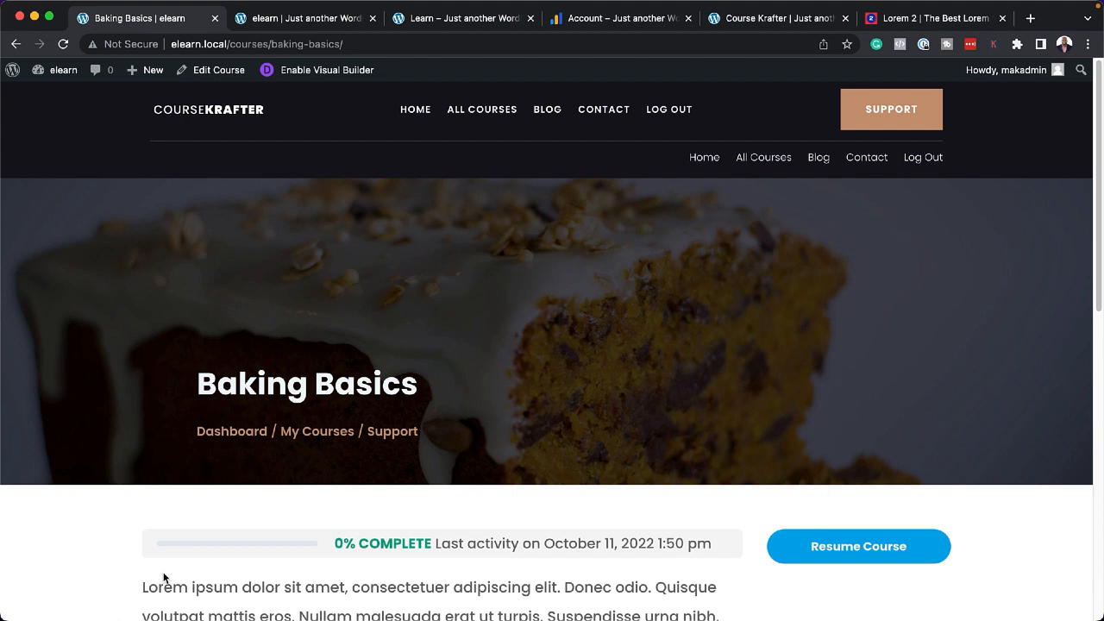
mouse_move(259, 495)
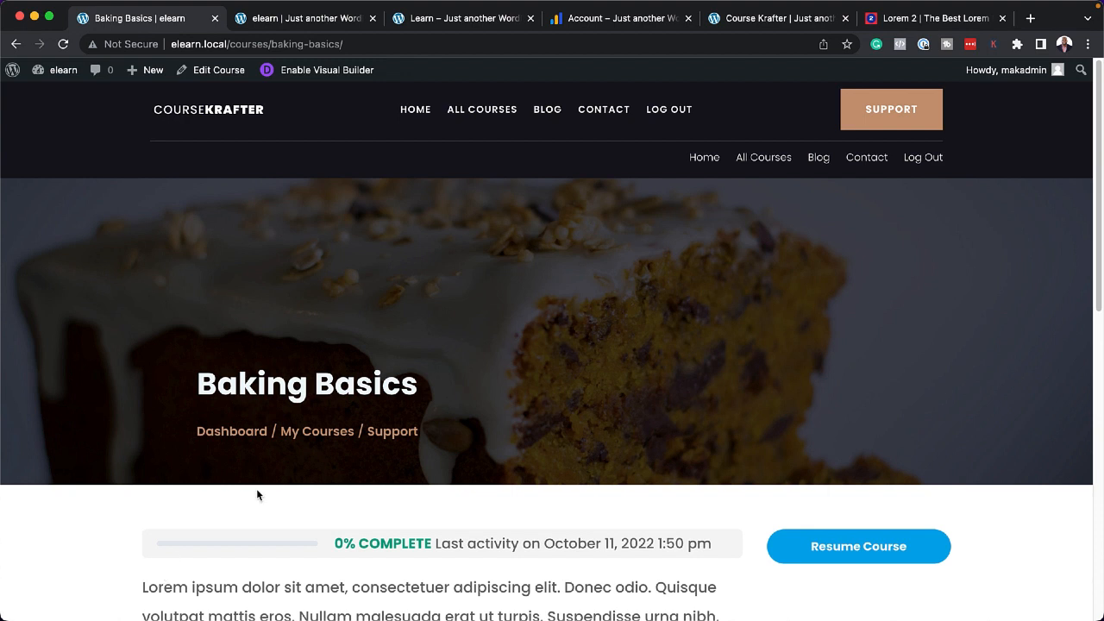
scroll(down, 3)
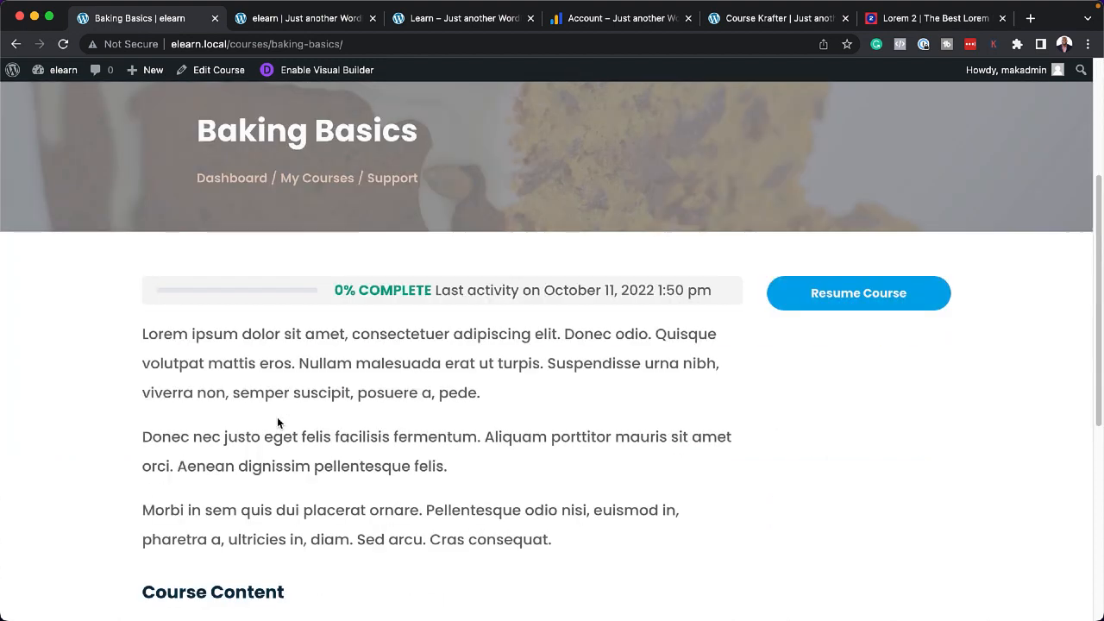
scroll(down, 3)
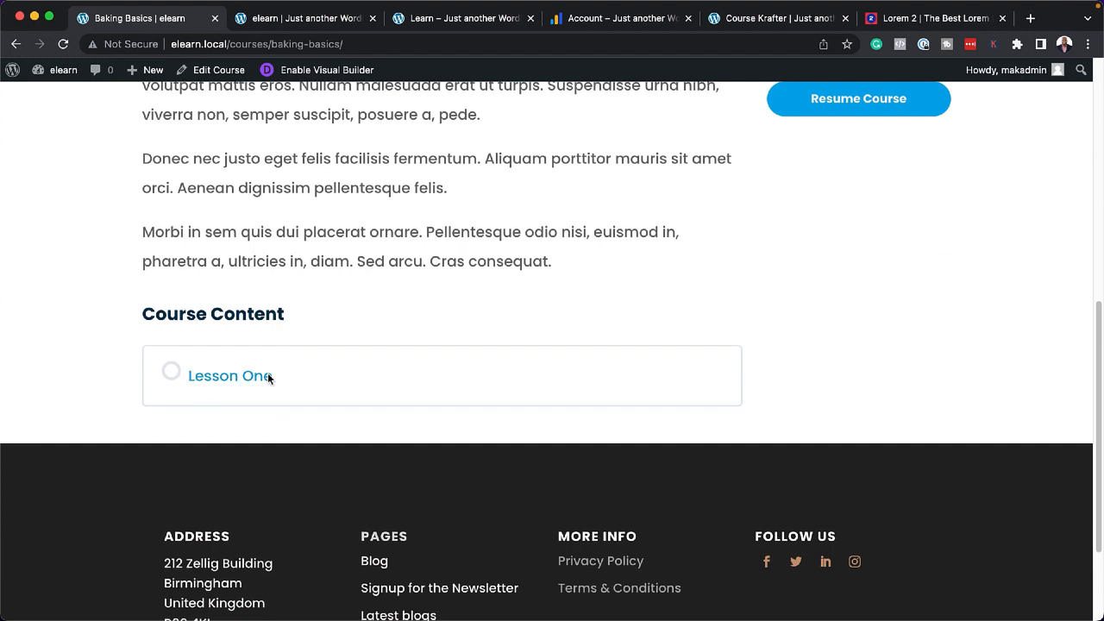
click(229, 376)
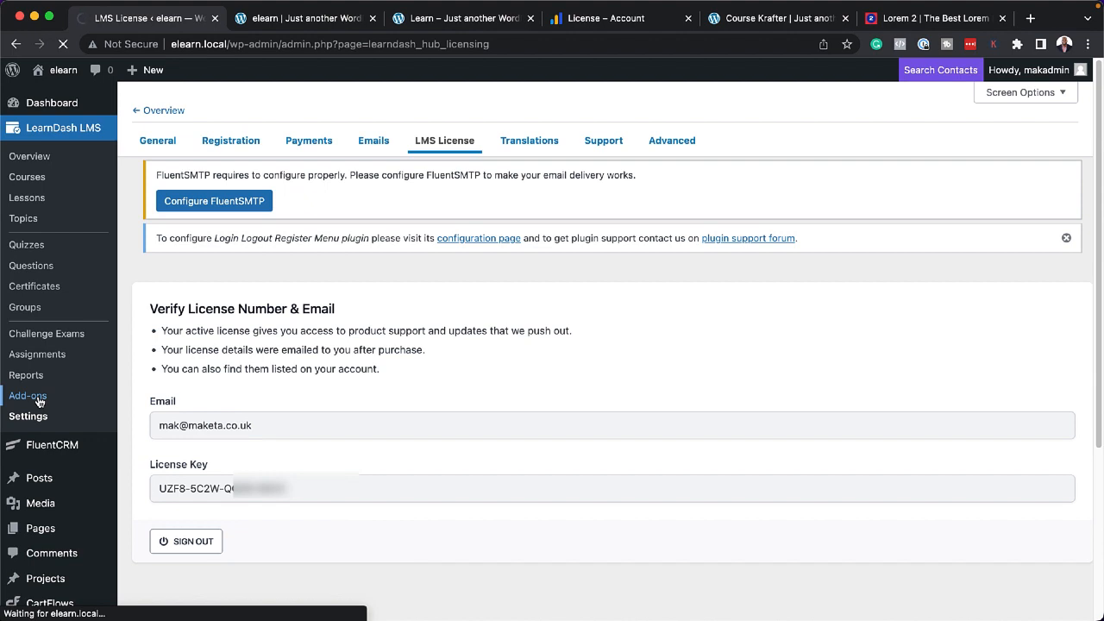
Step: Open LearnDash's Add-ons page and check Baking Basics in the homepage Courses section
click(27, 396)
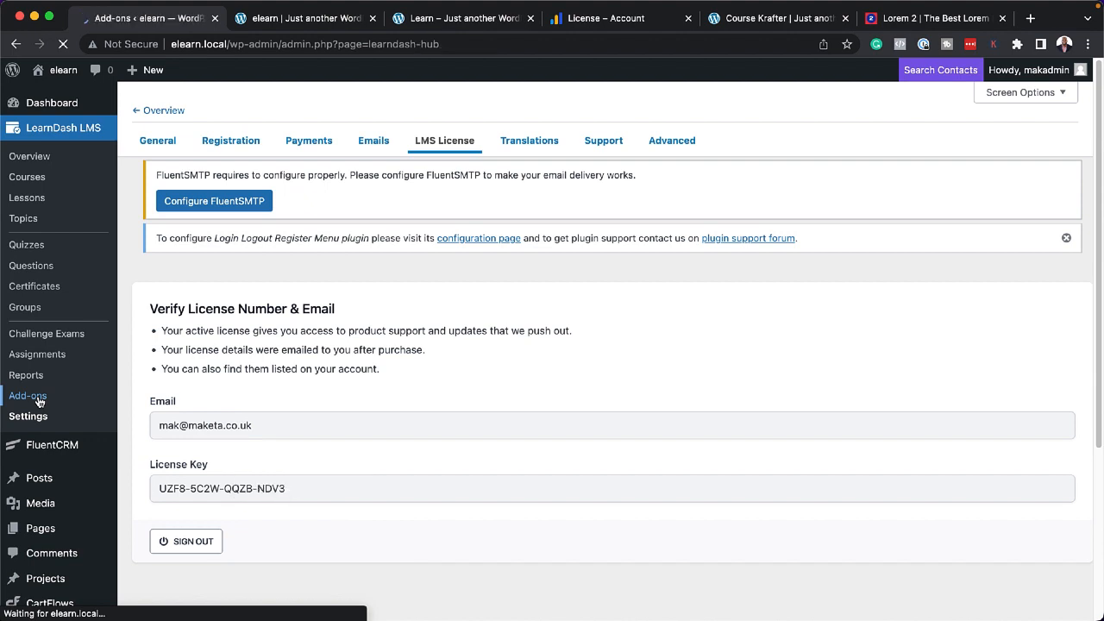
click(28, 396)
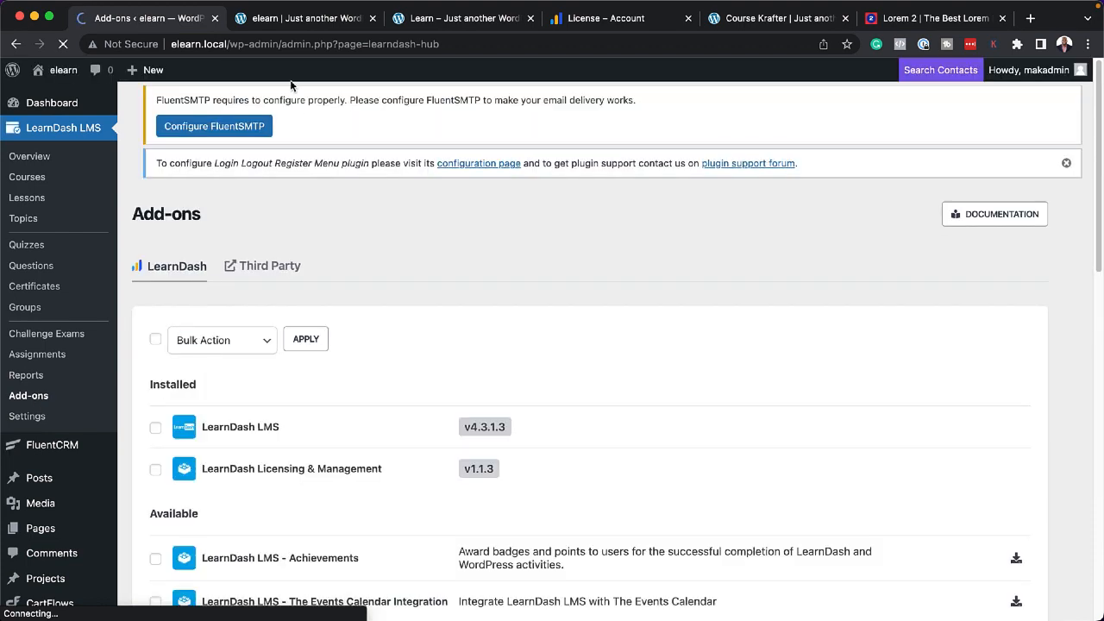
click(302, 18)
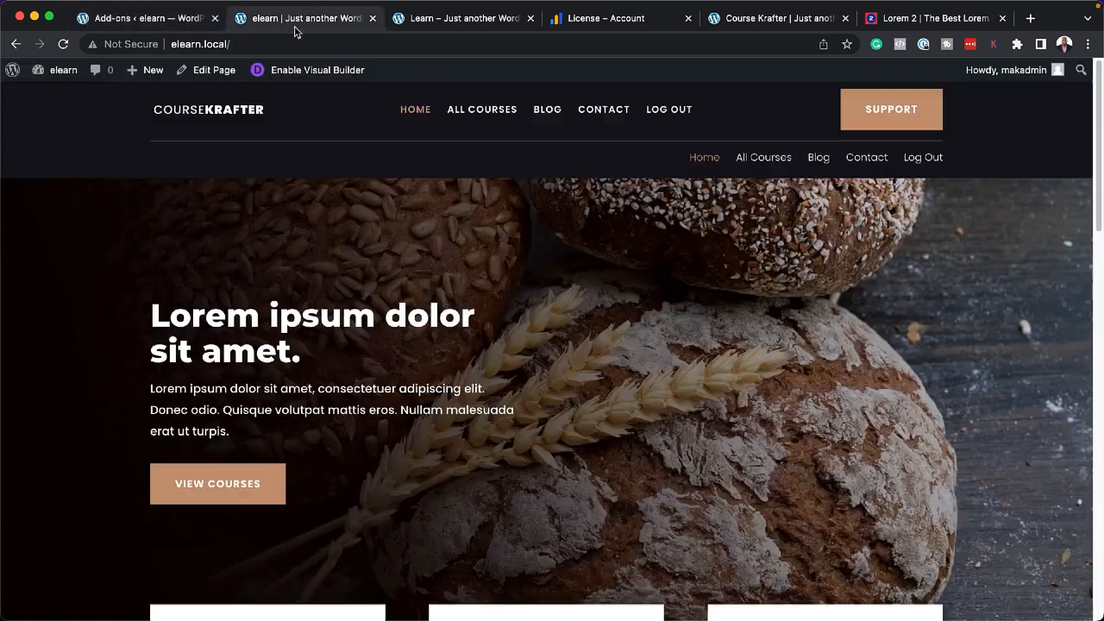
scroll(down, 3)
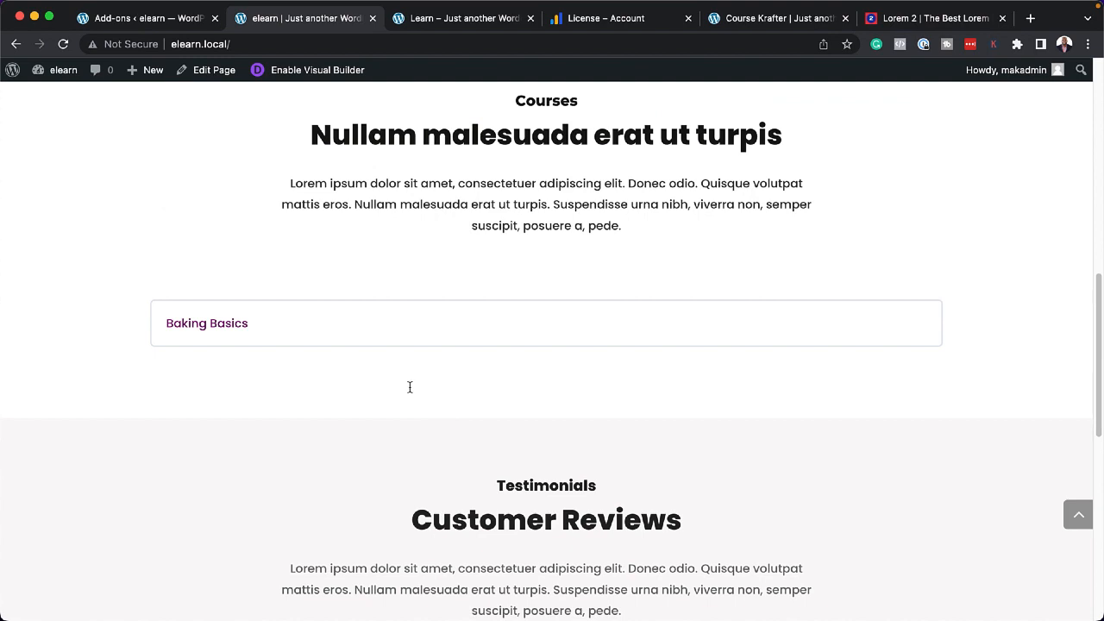
mouse_move(299, 376)
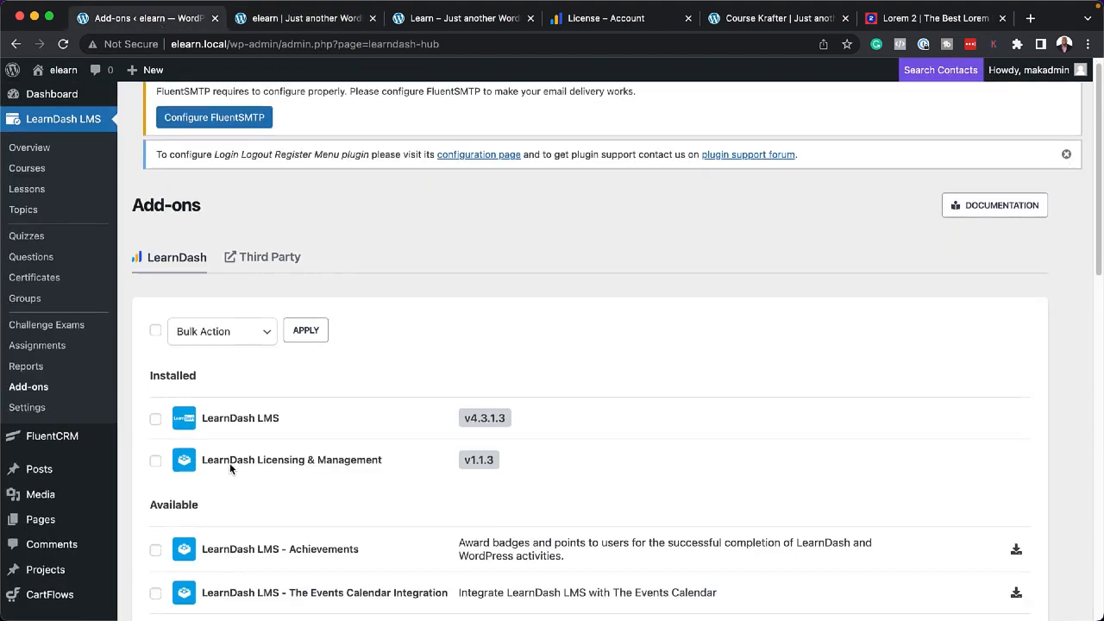
Step: Install LearnDash Course Grid v2.0.6 from Add-ons and return to the homepage tab
scroll(down, 3)
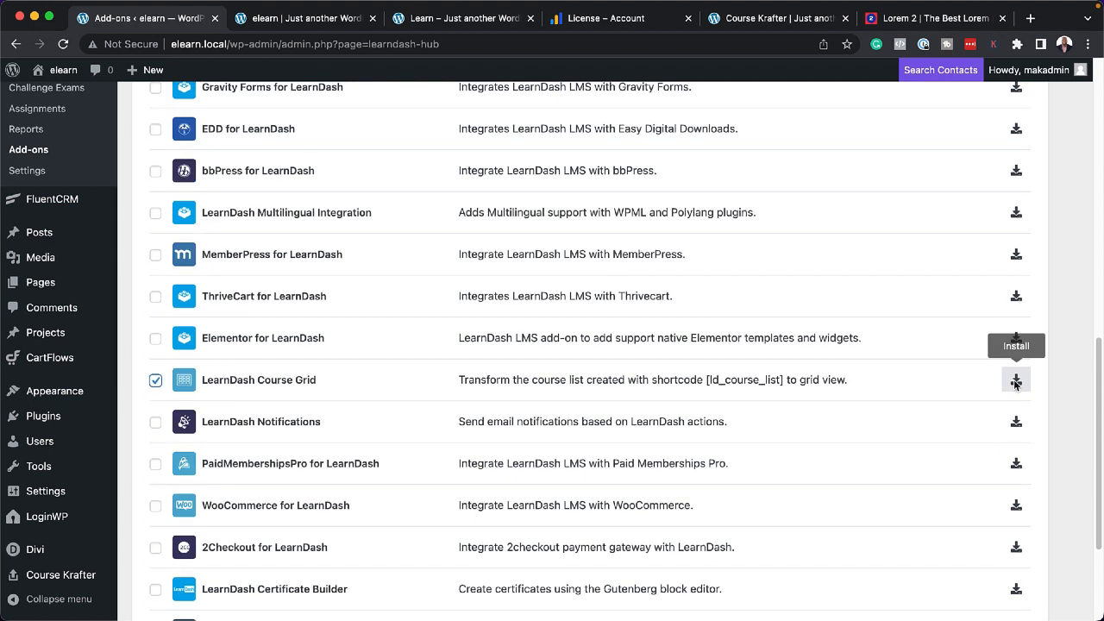
click(1015, 381)
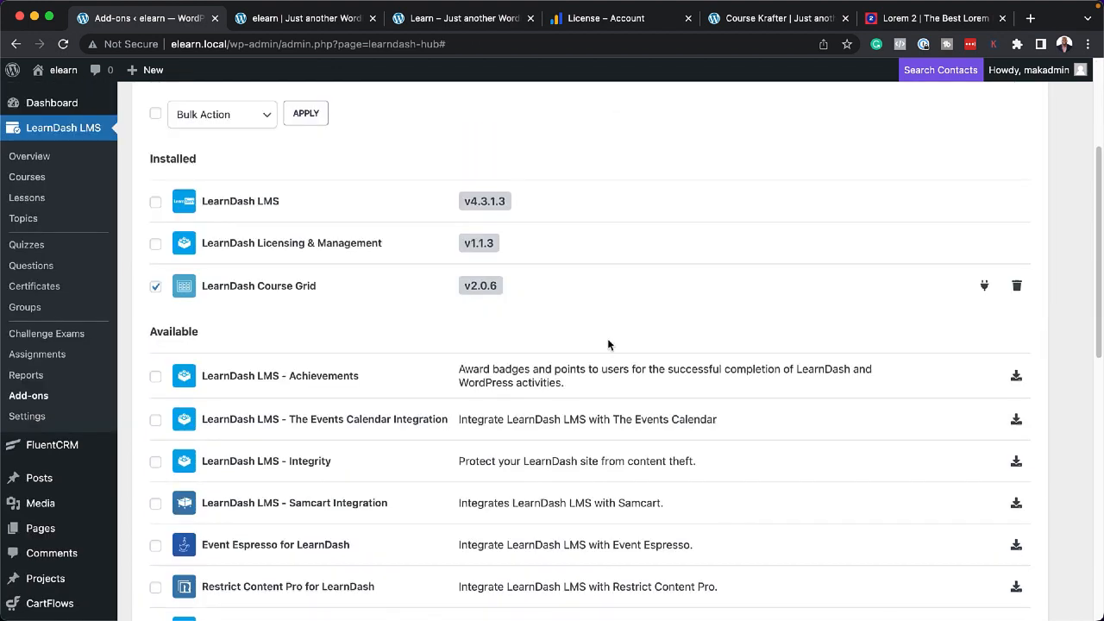
click(298, 19)
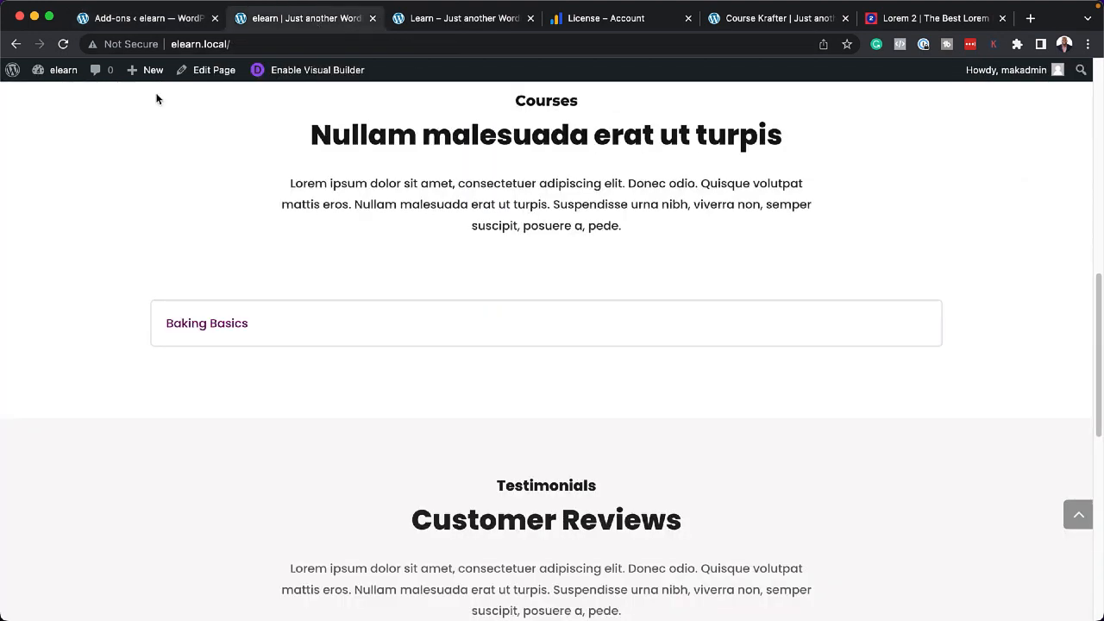